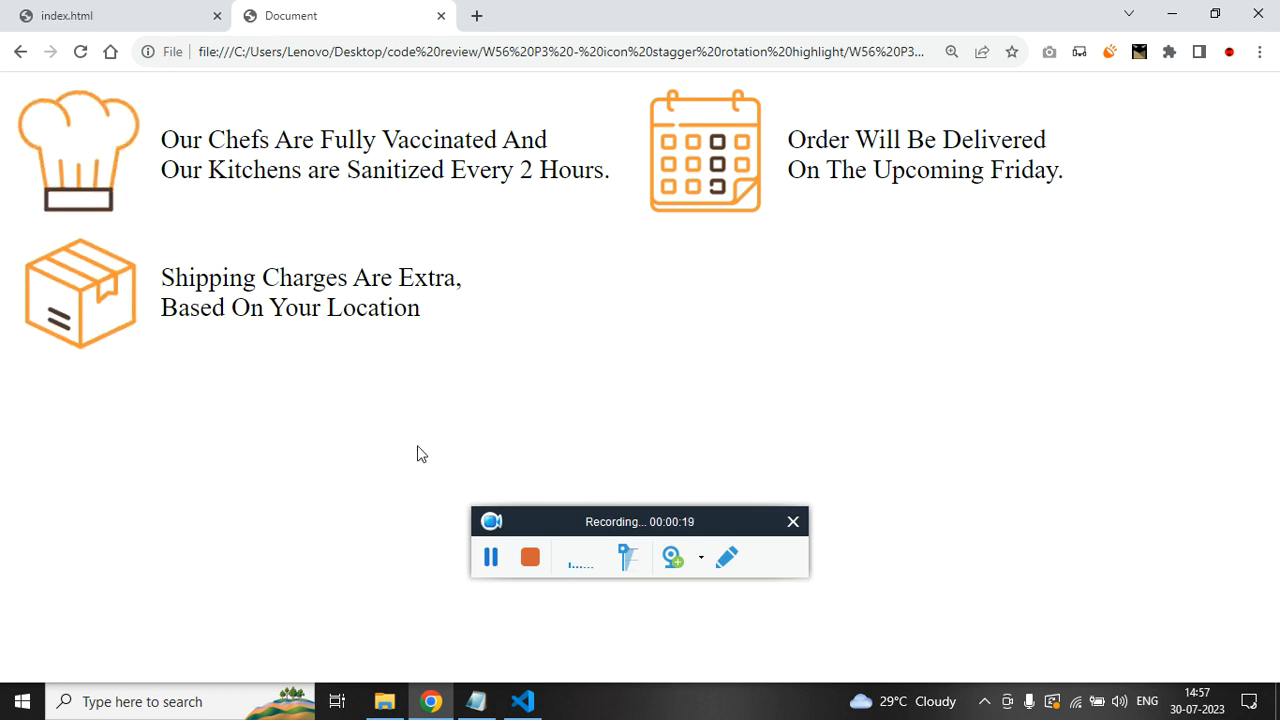
Step: Trace the rotate class on the chef image to the rotateIcon animation declaration in the styles
click(524, 700)
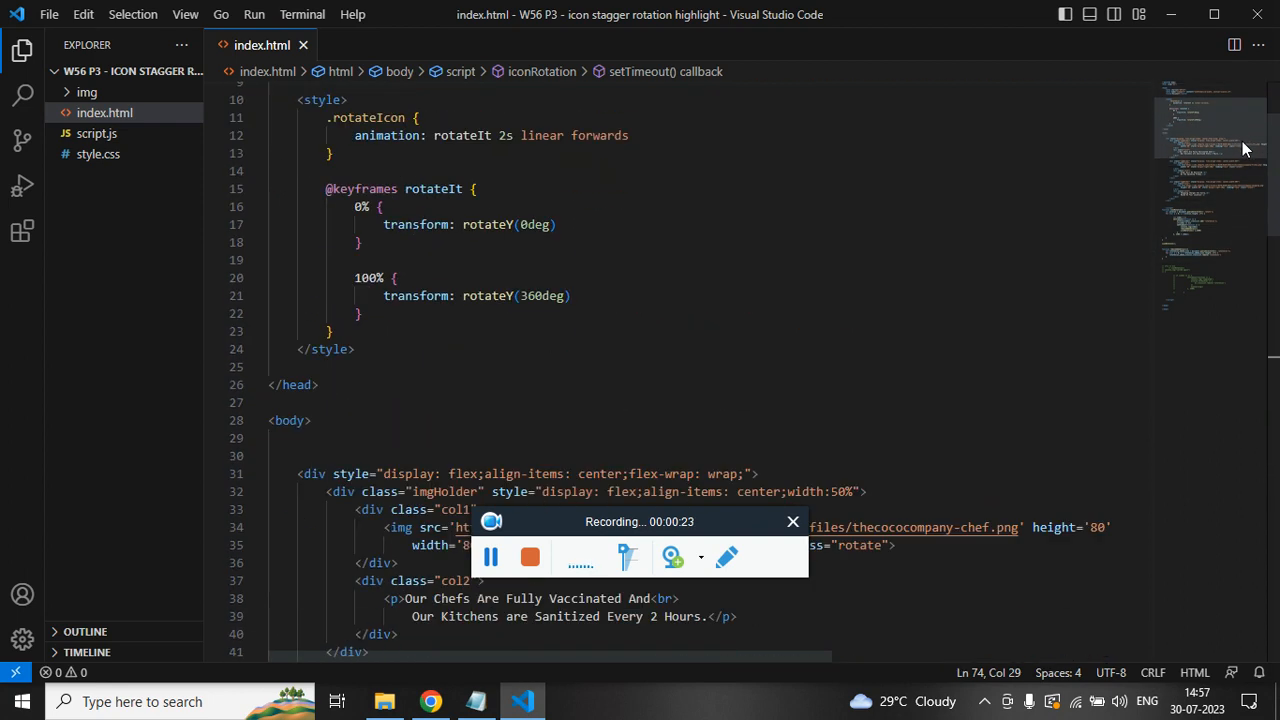
scroll(down, 3)
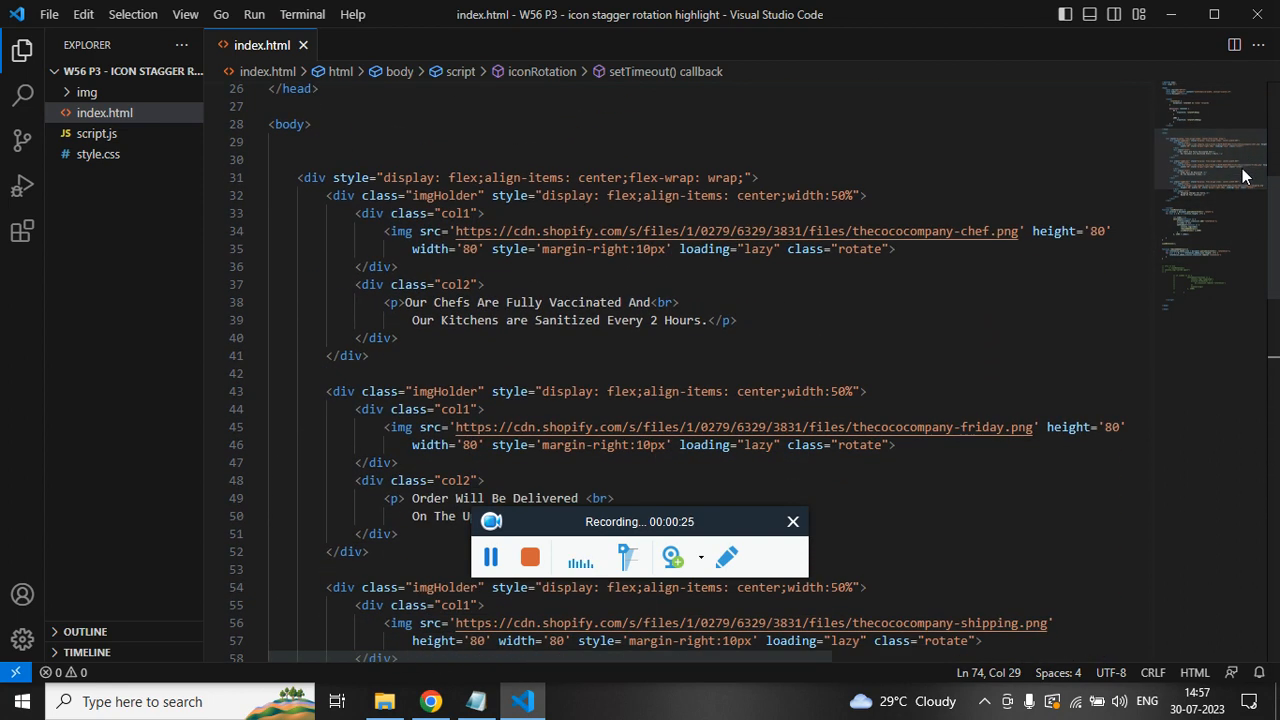
double_click(860, 248)
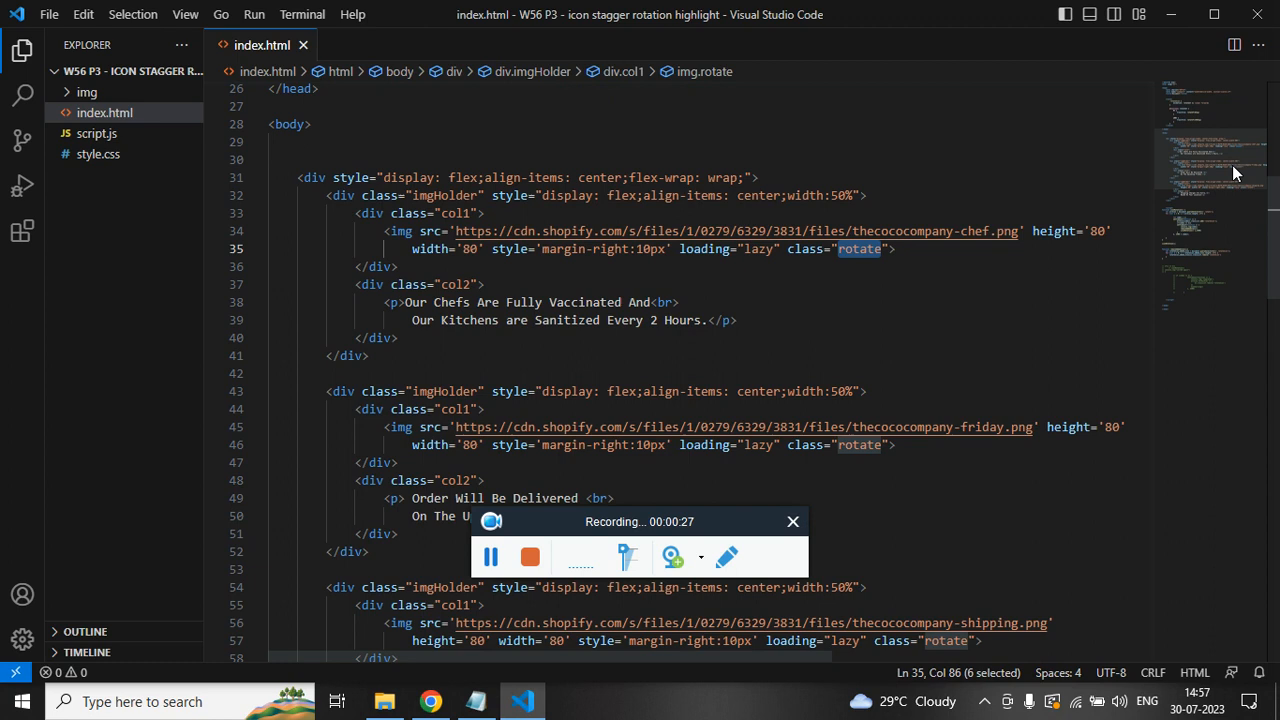
scroll(down, 3)
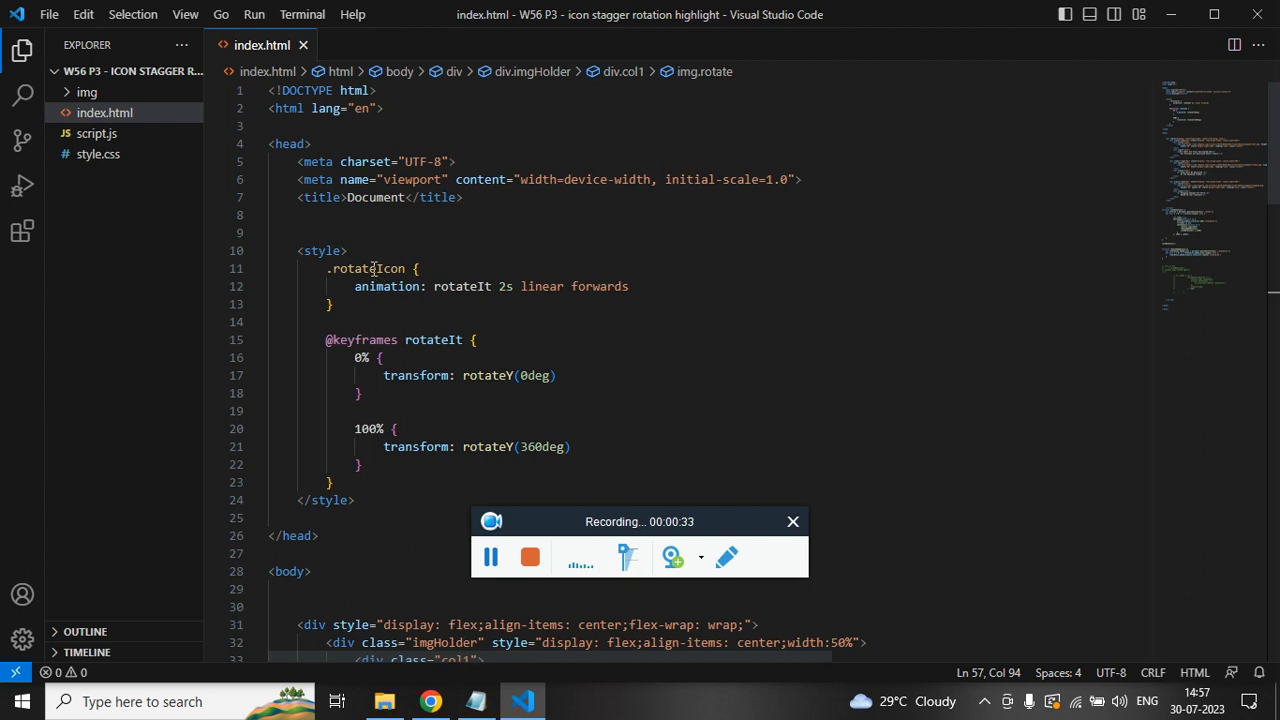
double_click(368, 268)
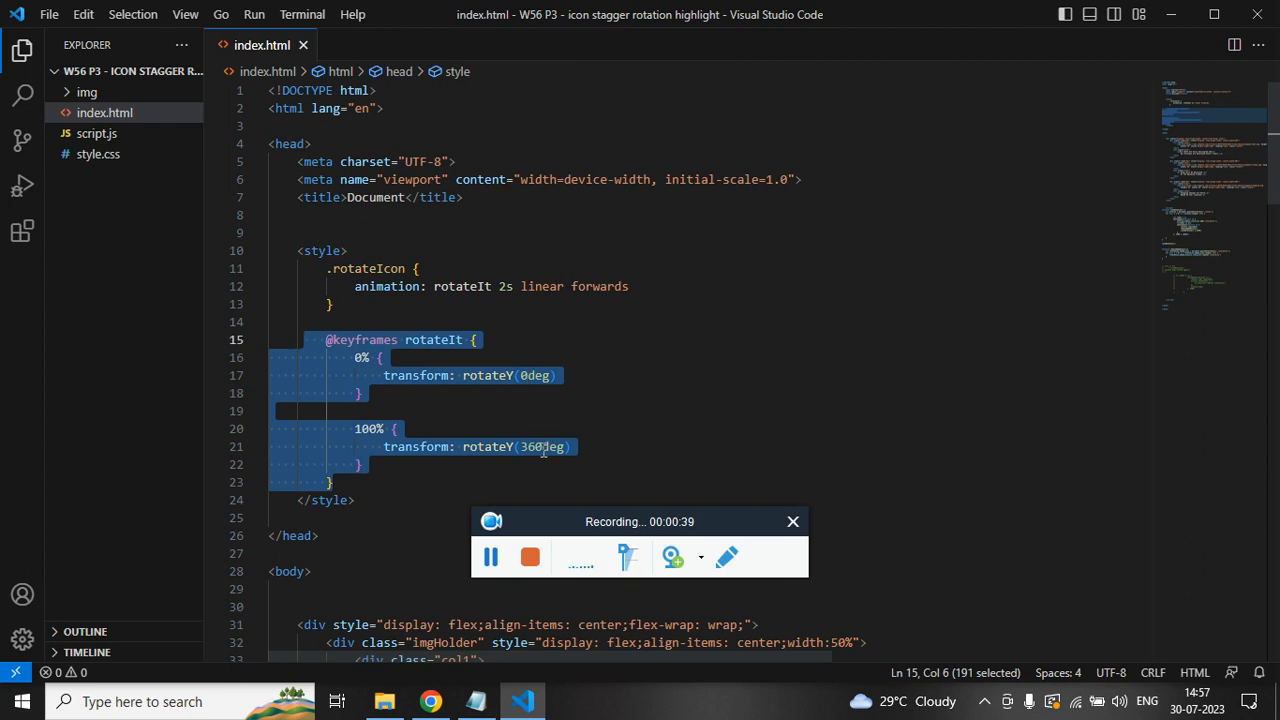
click(360, 464)
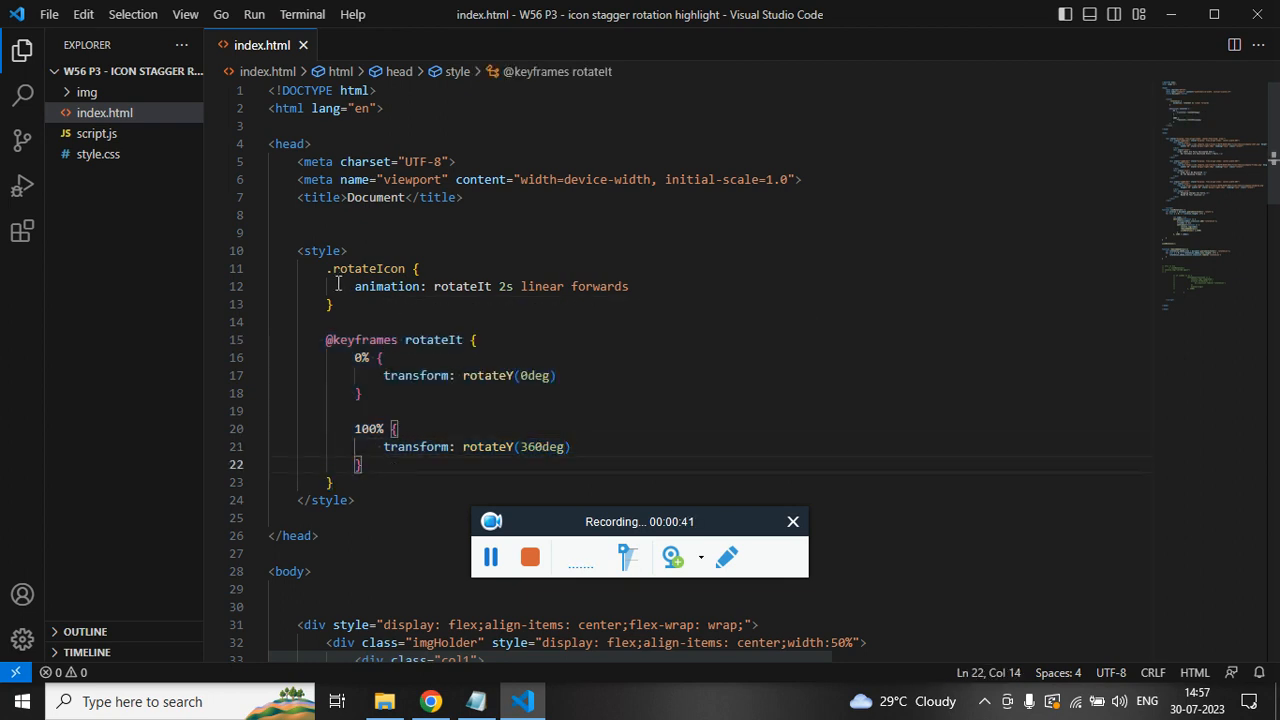
drag(352, 286, 628, 286)
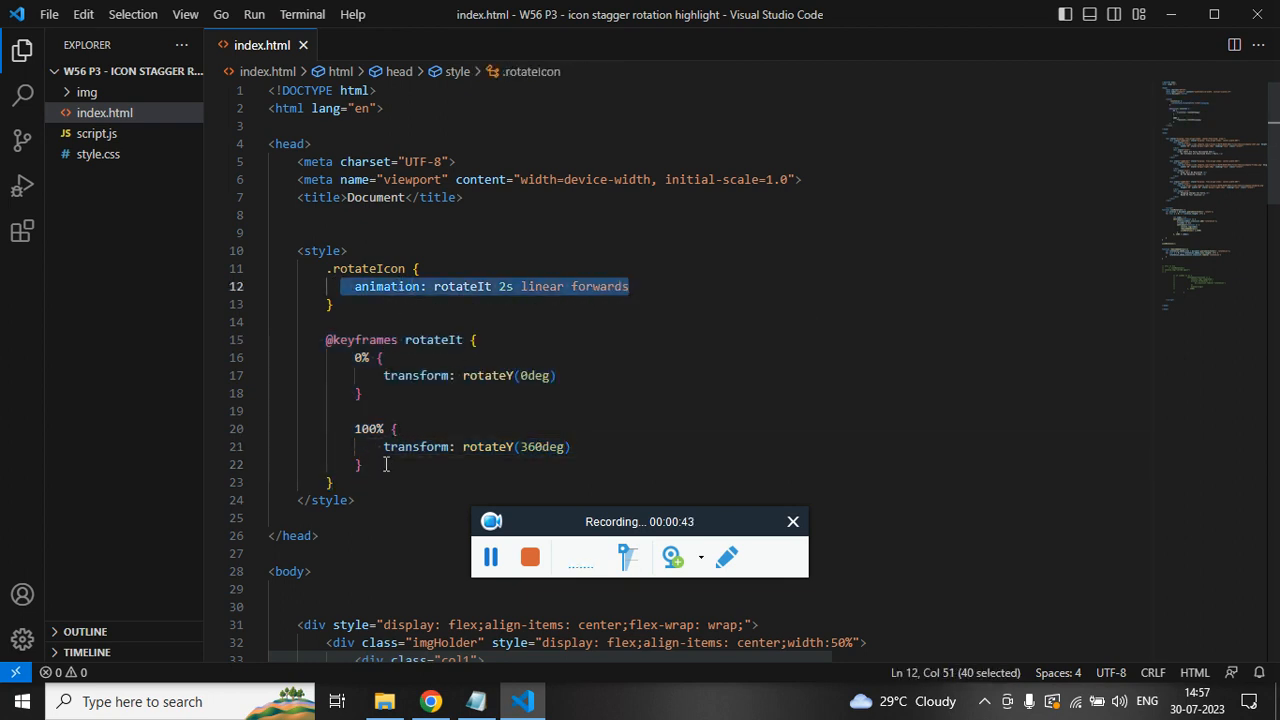
scroll(down, 3)
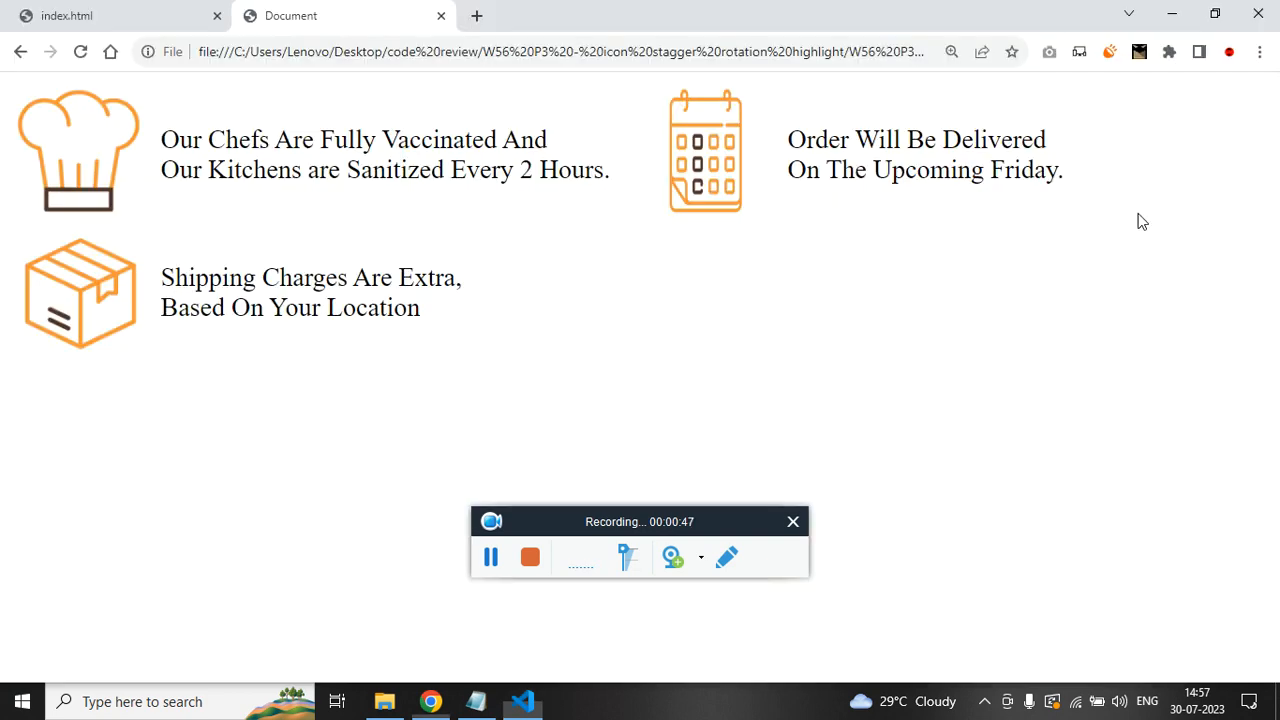
Step: Walk through the iconRotation function, its for loop body and the 2500 ms stagger delay
click(520, 700)
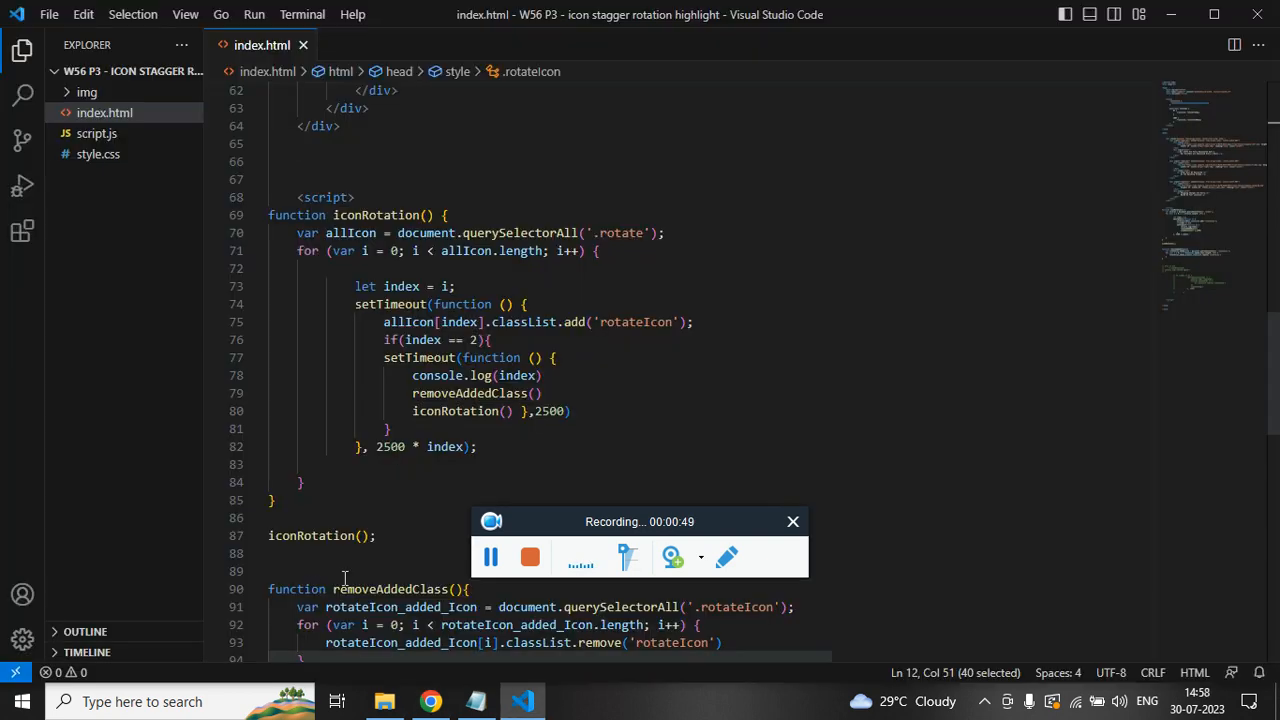
triple_click(322, 536)
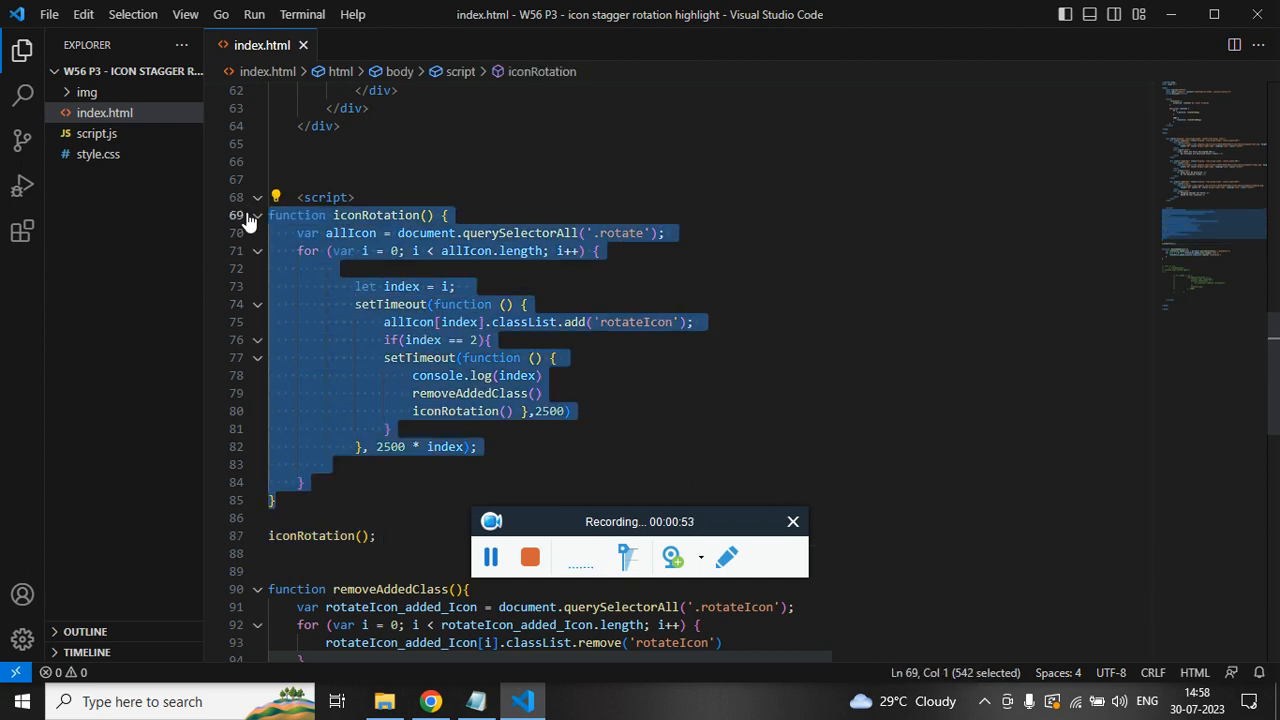
click(702, 232)
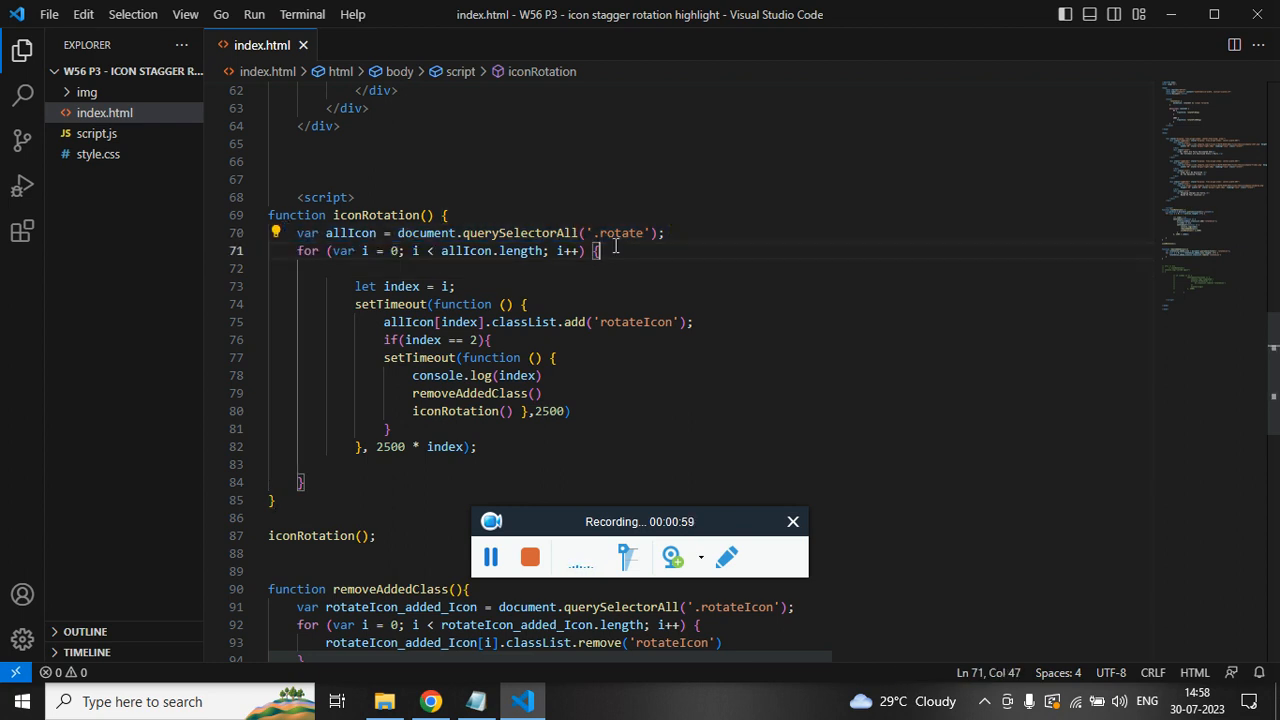
double_click(350, 232)
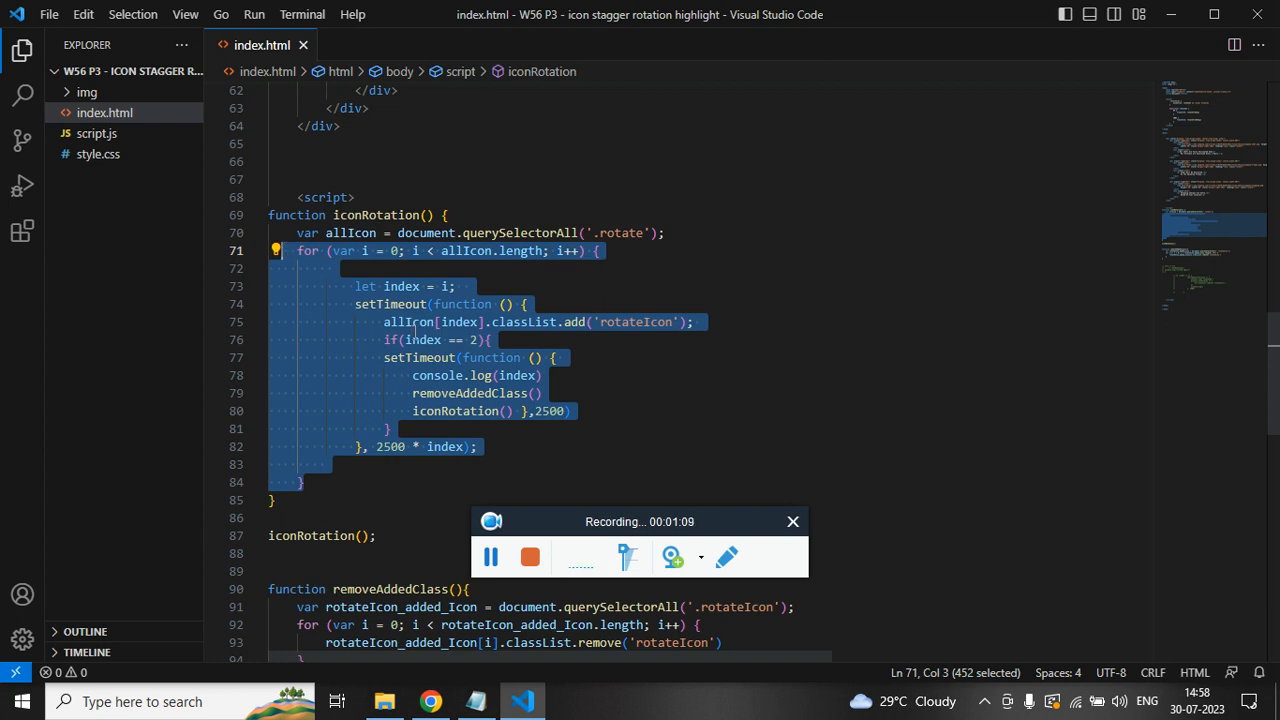
click(392, 448)
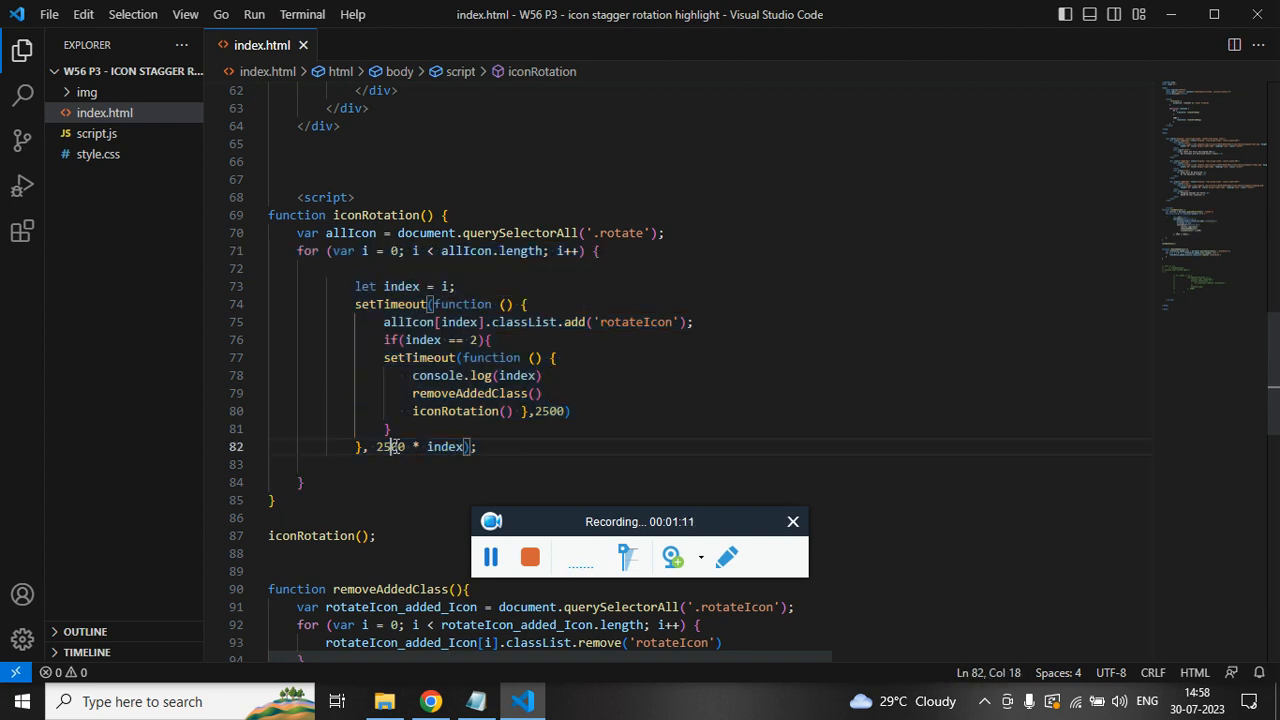
double_click(388, 446)
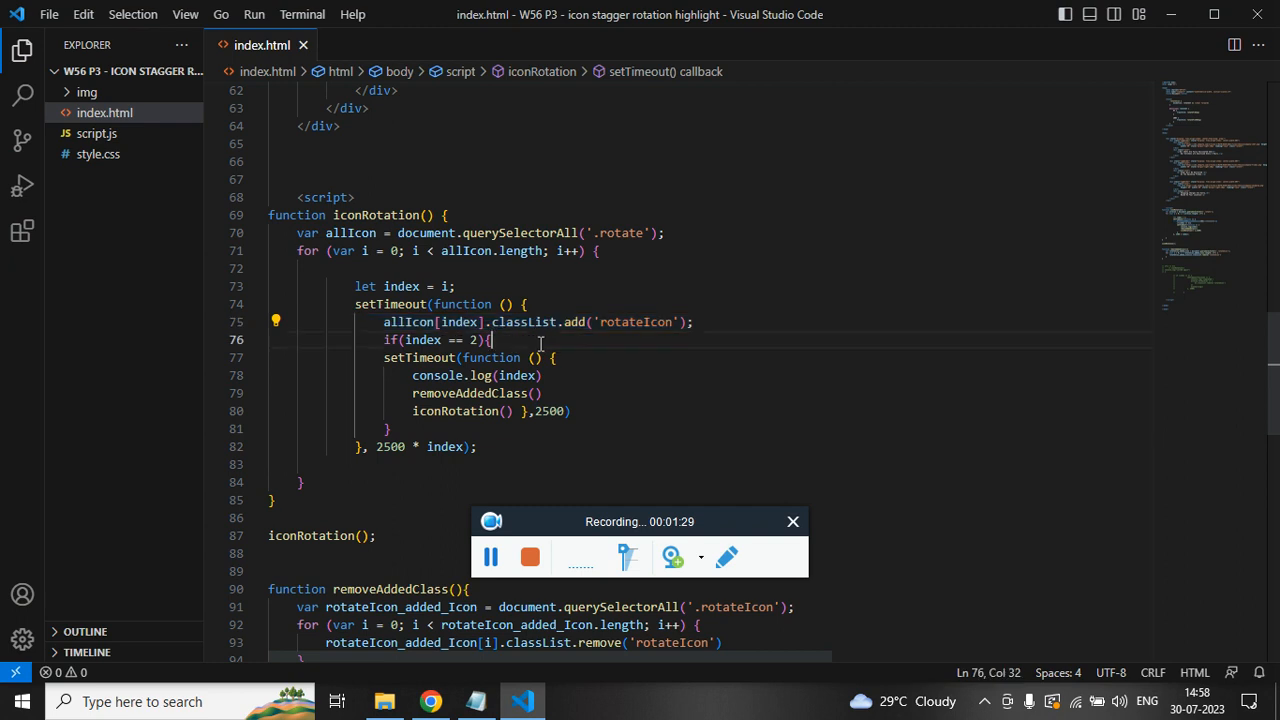
Step: Comment out the if(index == 2) restart block with Ctrl+/ and bring Chrome forward to see the result
drag(492, 340, 388, 428)
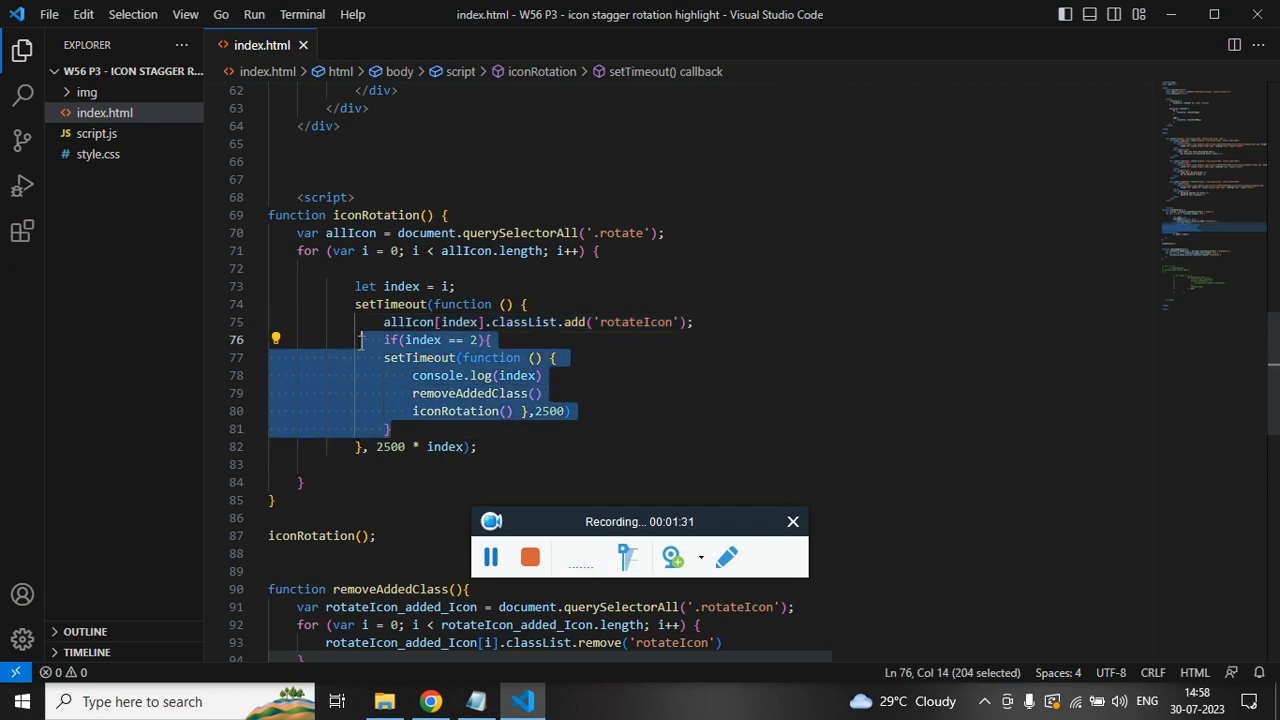
key(Ctrl+/)
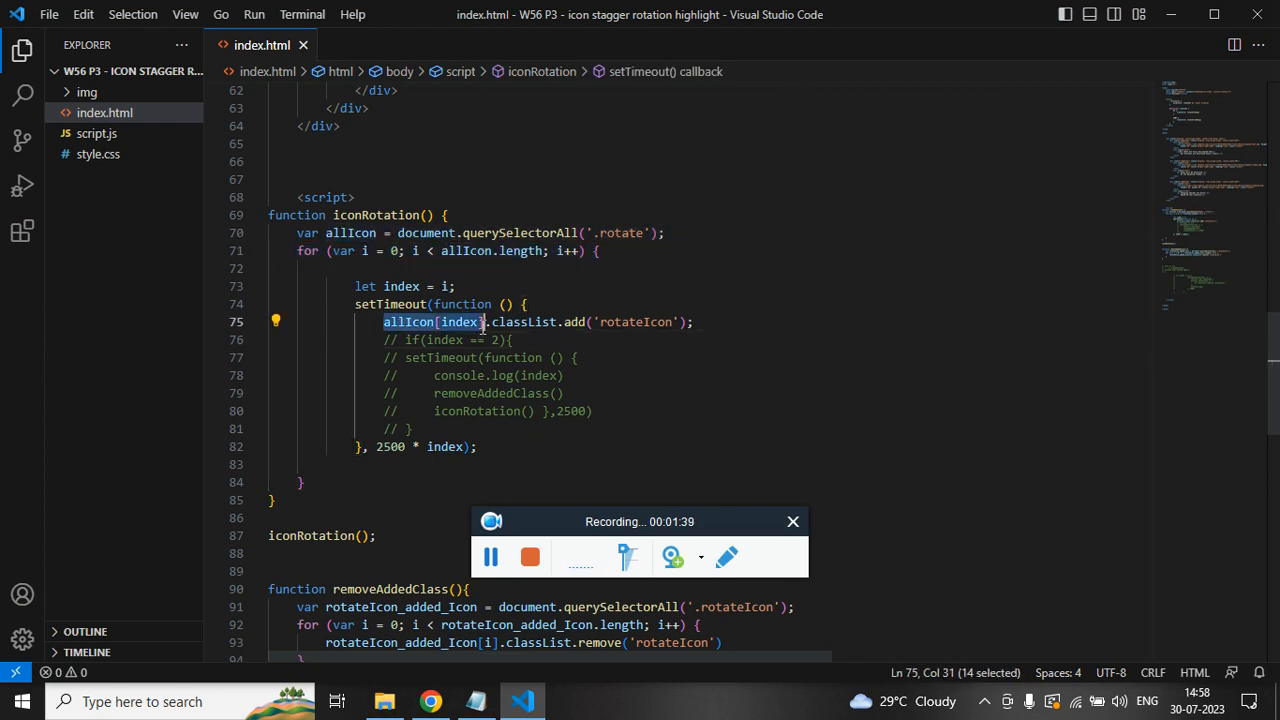
mouse_move(638, 348)
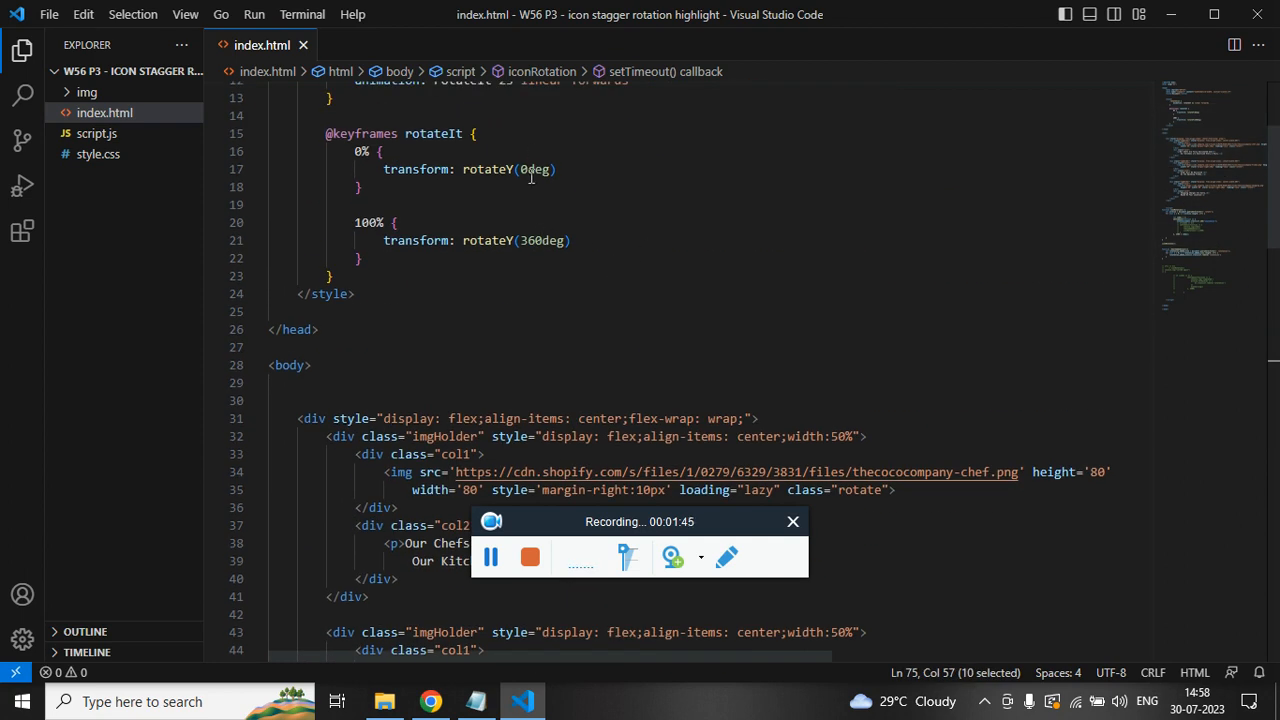
scroll(down, 3)
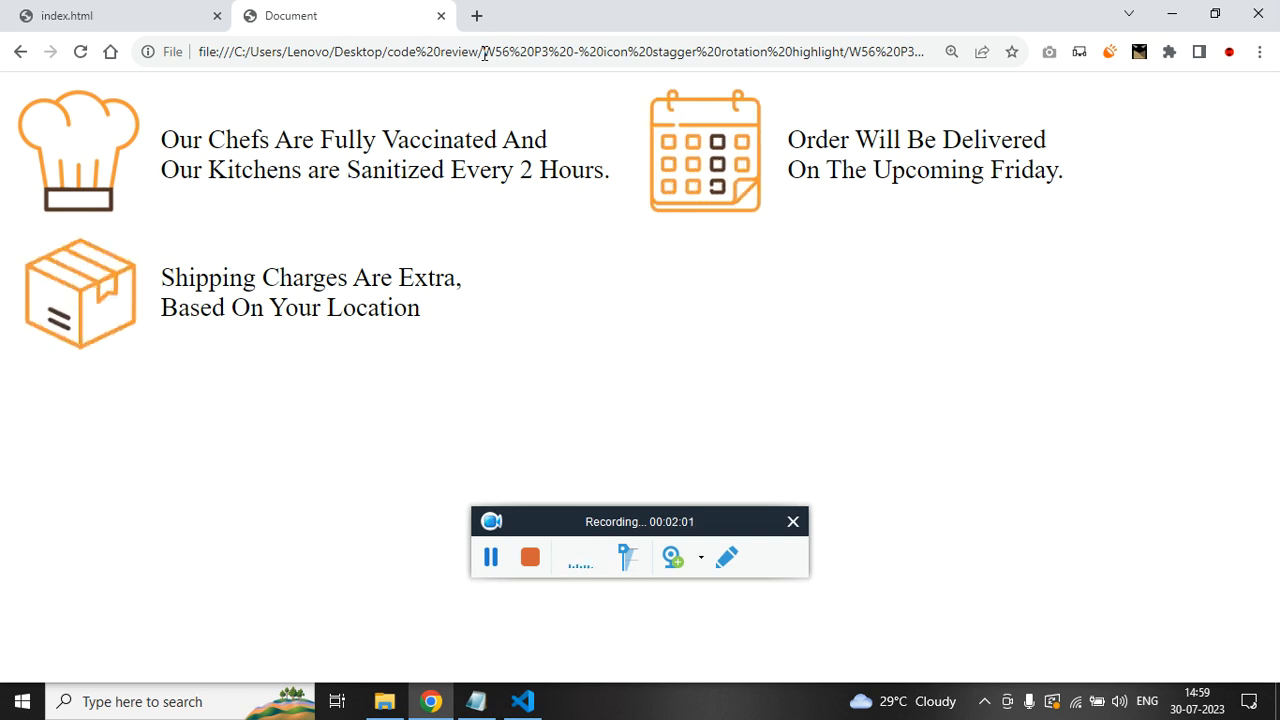
click(524, 700)
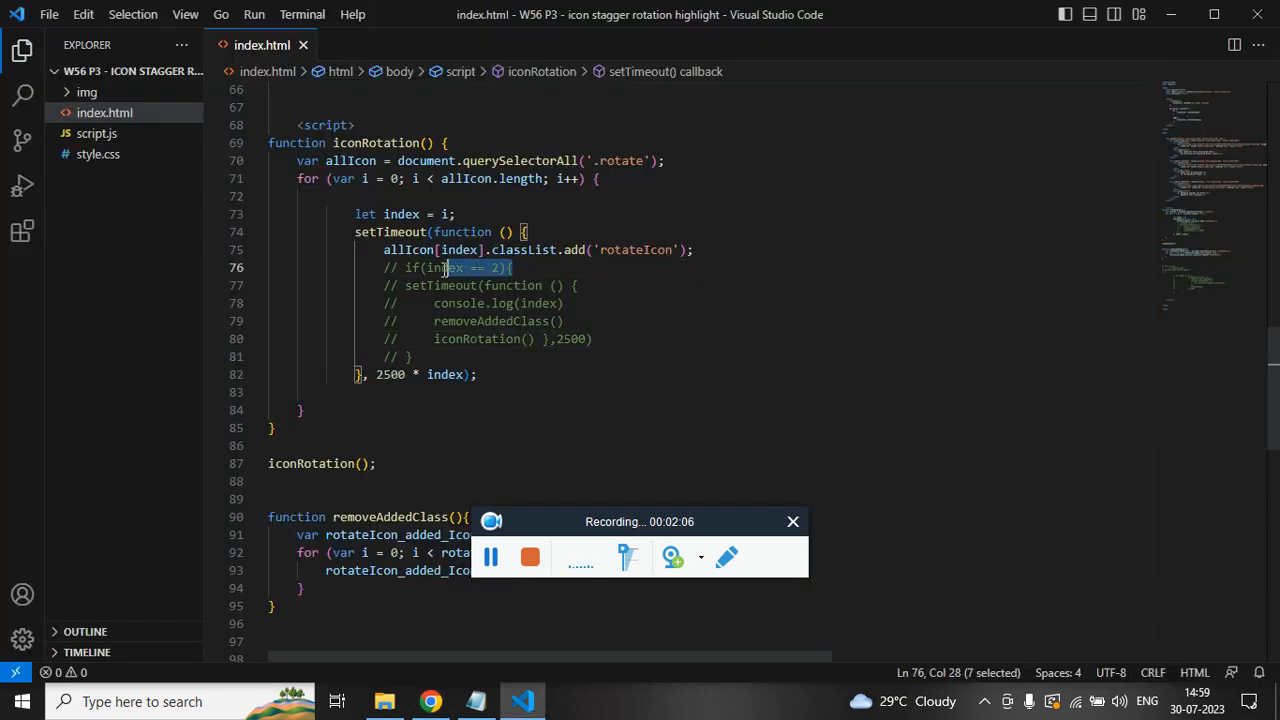
click(430, 700)
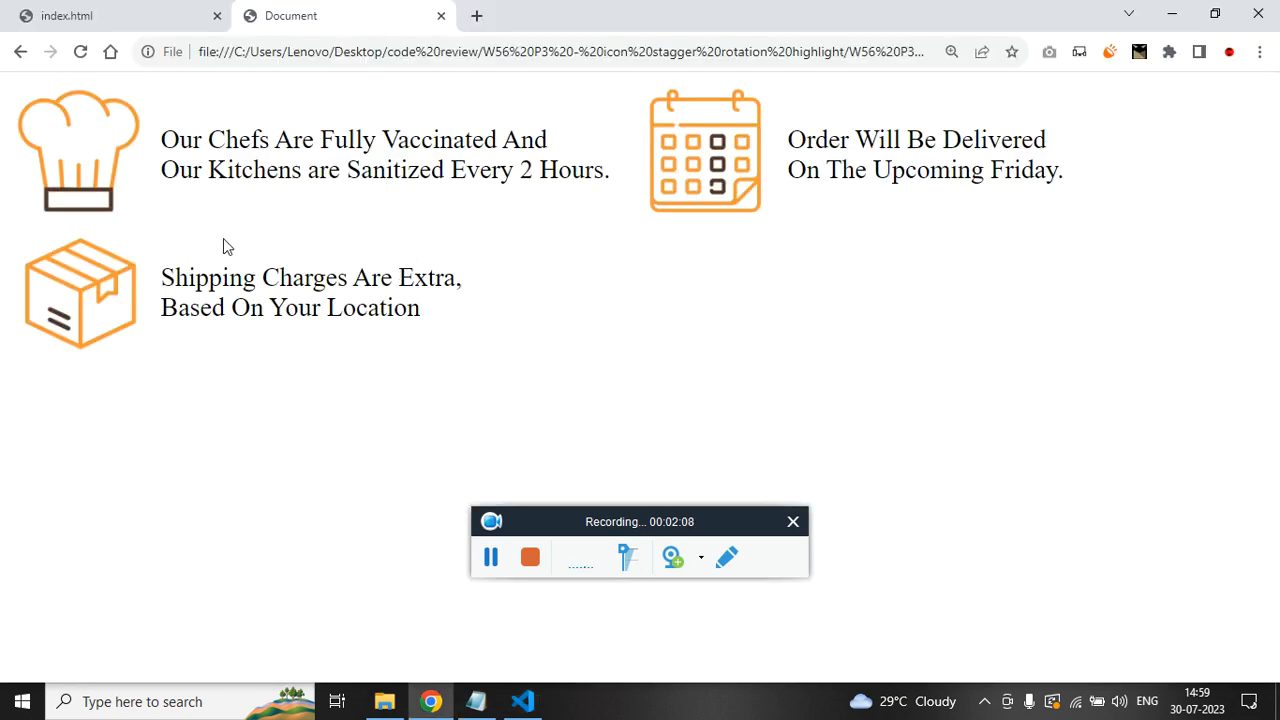
mouse_move(104, 312)
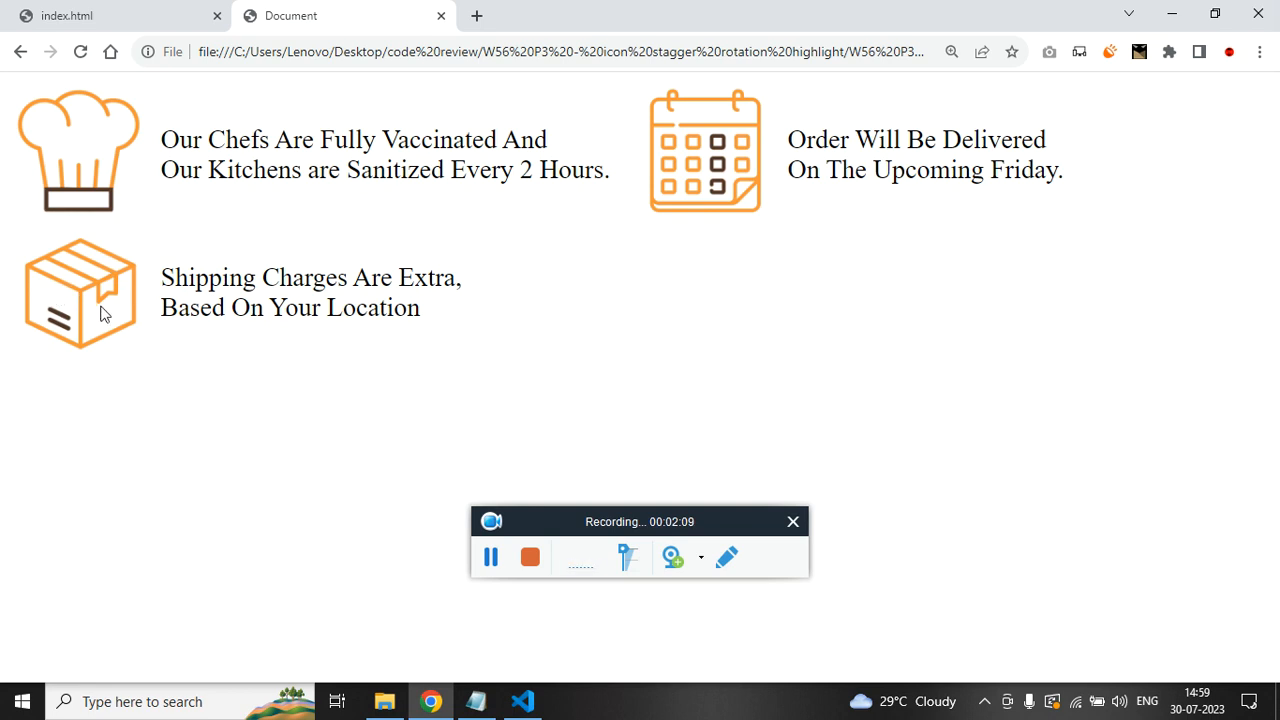
Step: Glance at the standalone iconRotation call, then bring the Chrome page with the three orange icons forward
click(522, 700)
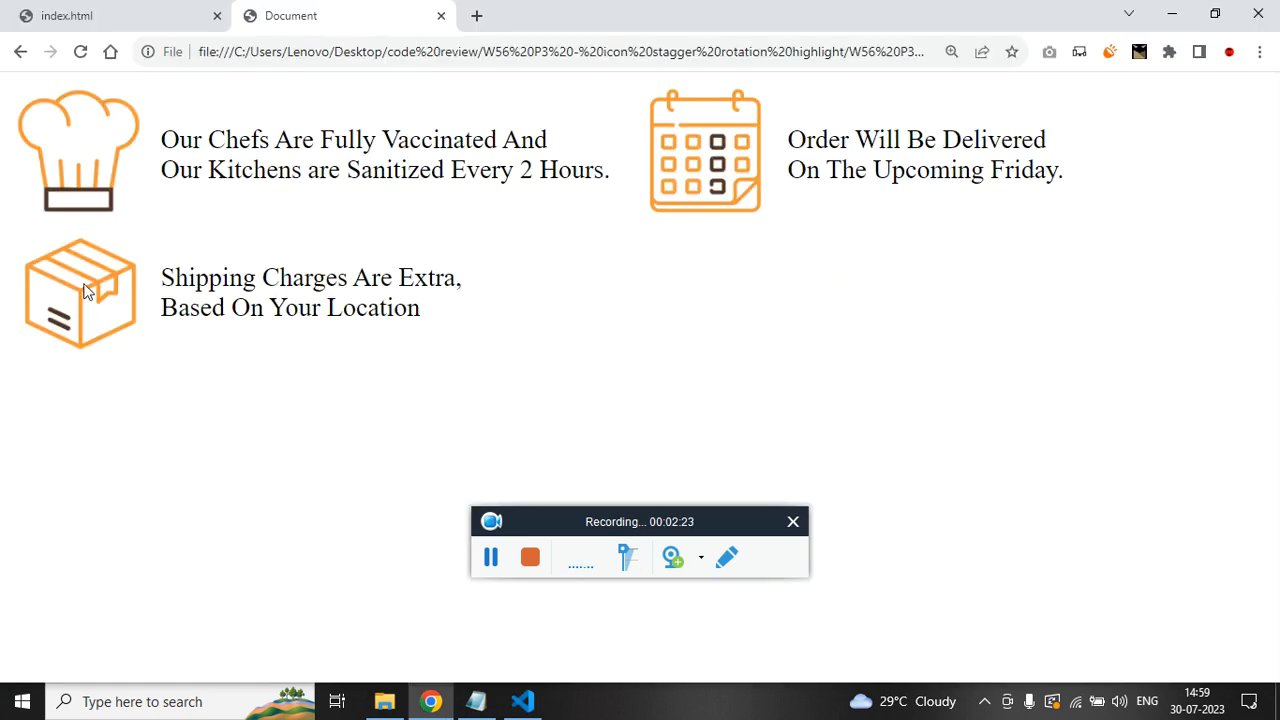
click(522, 700)
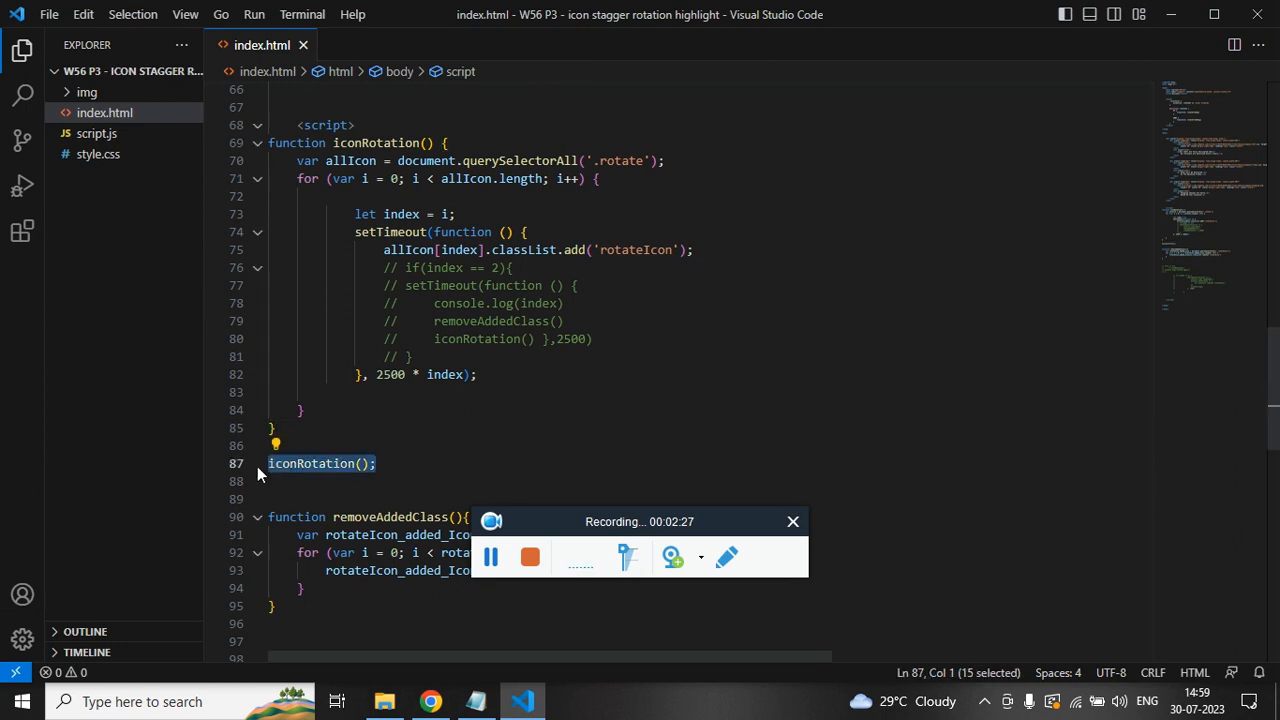
click(428, 700)
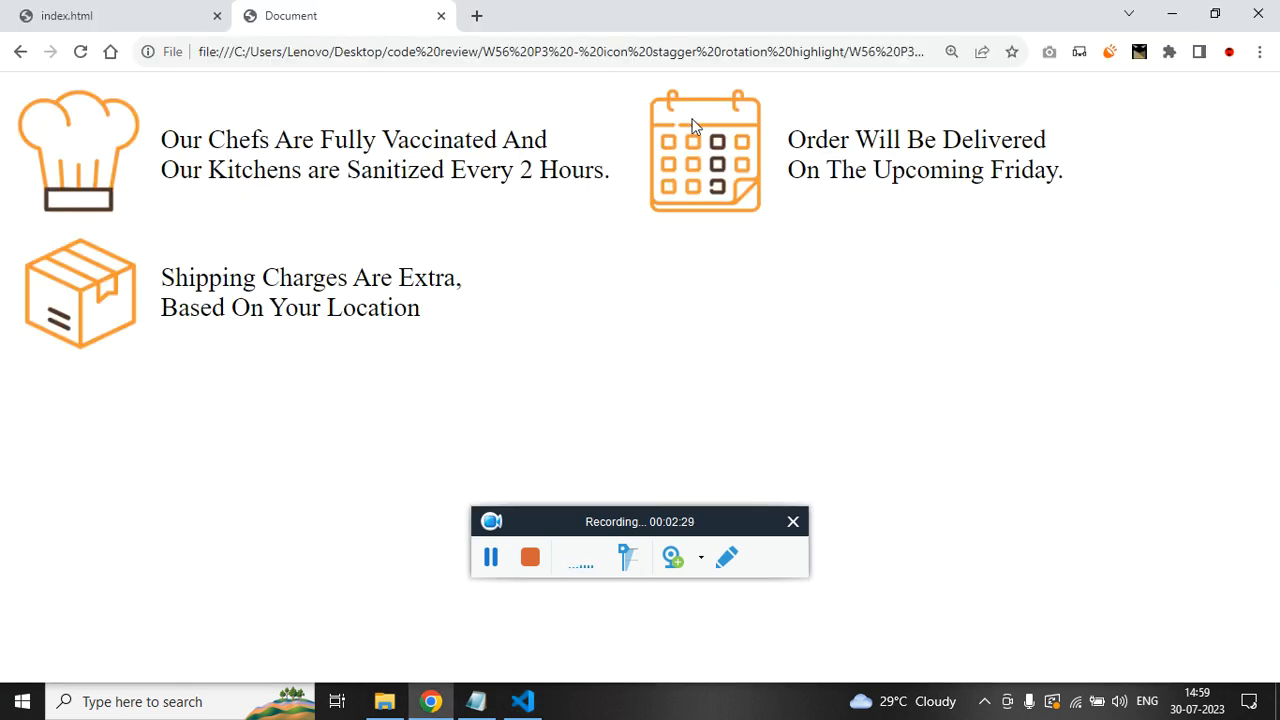
mouse_move(600, 348)
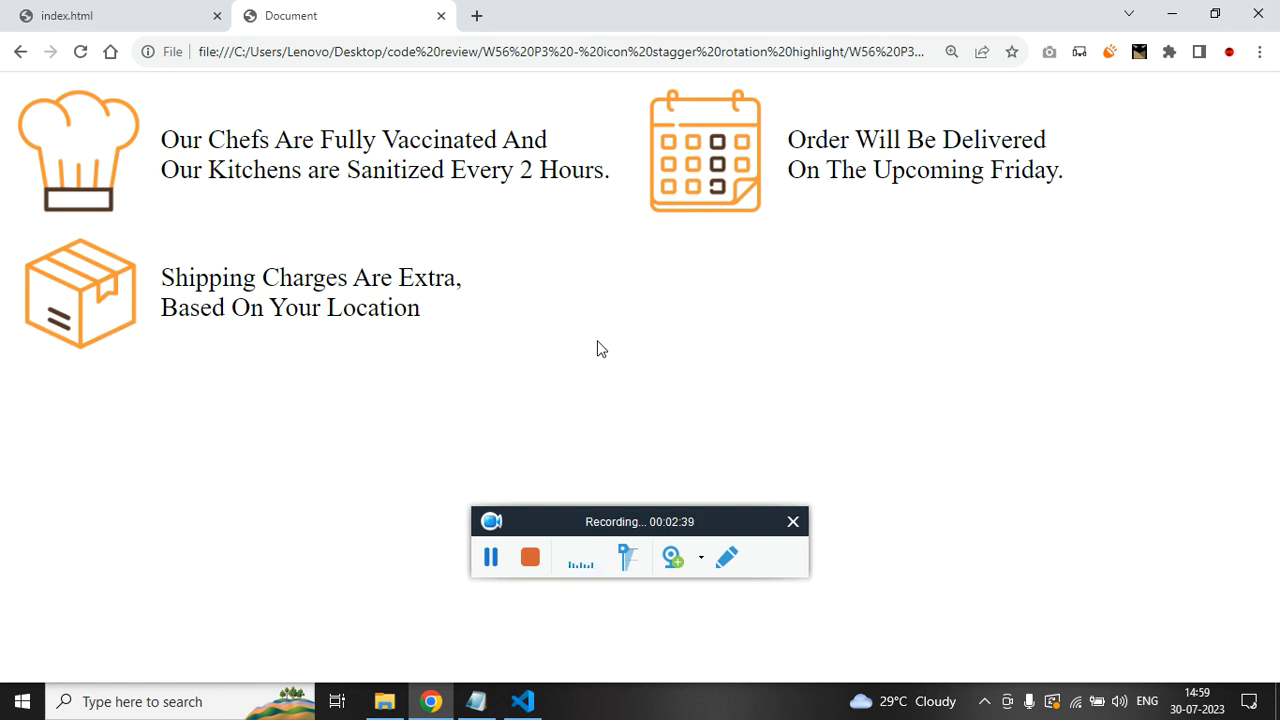
mouse_move(548, 396)
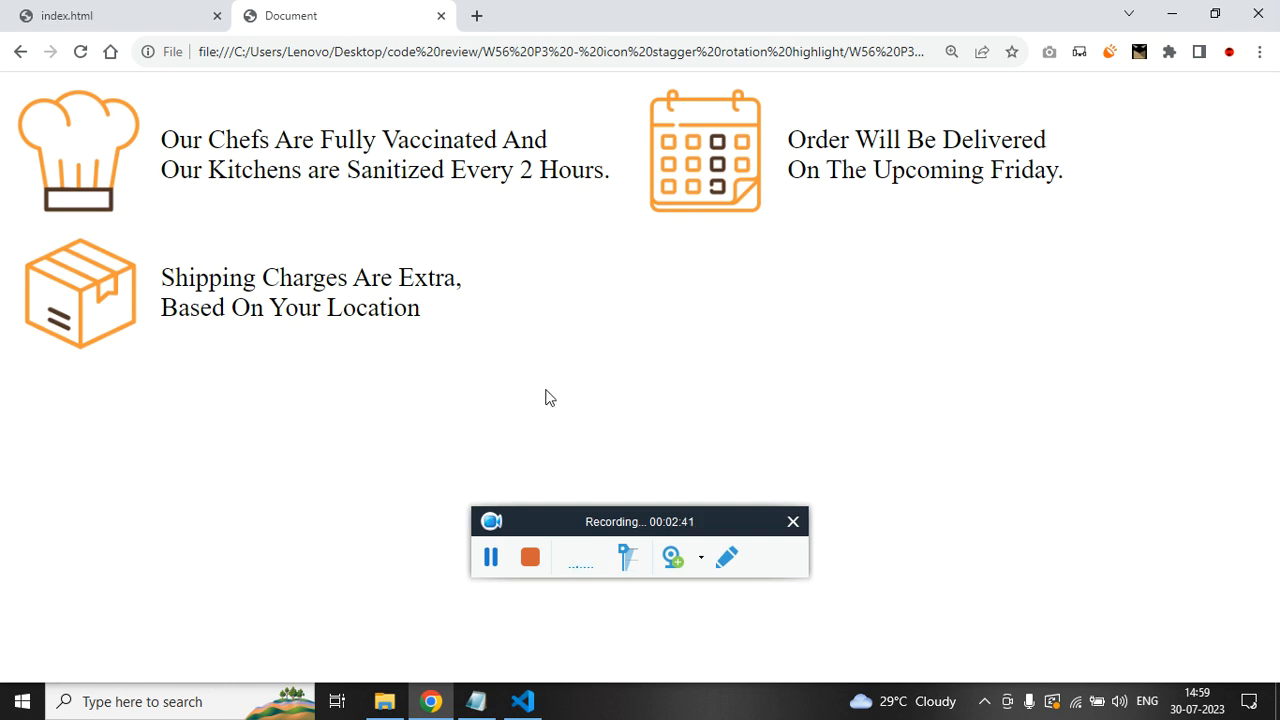
Step: Watch the three icons rotate one after another, then return to index.html in VS Code
click(522, 700)
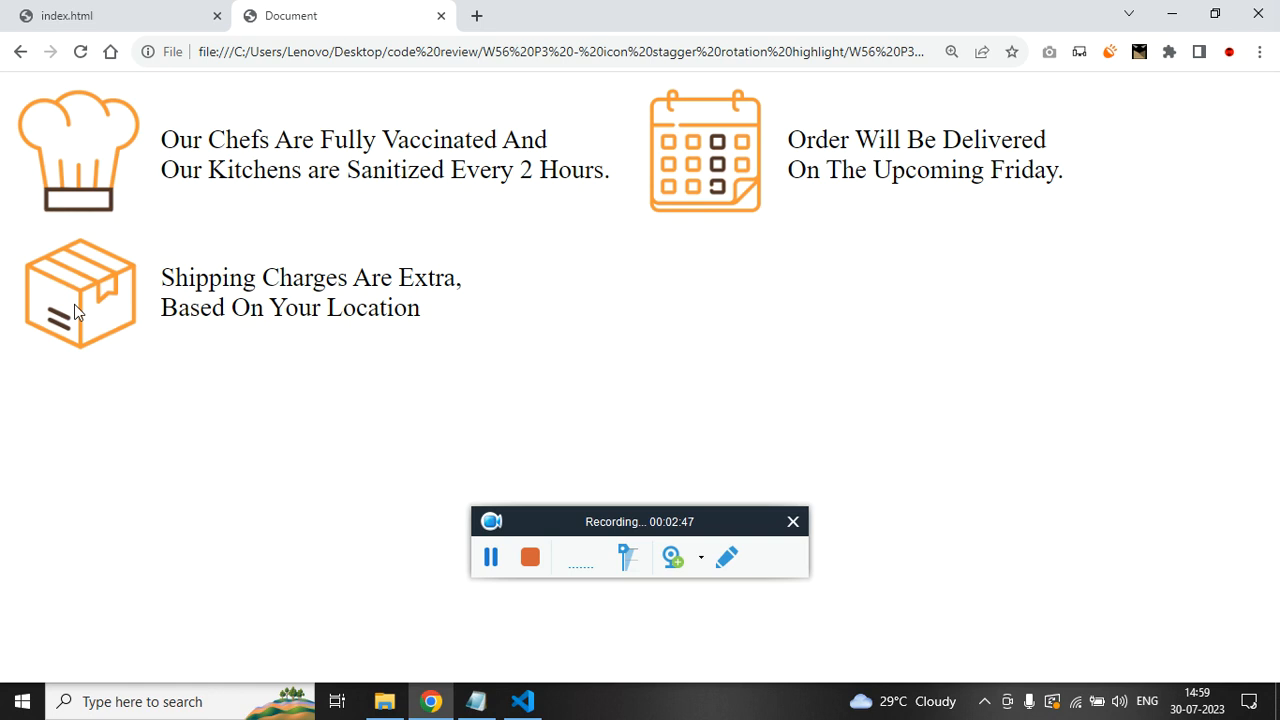
mouse_move(108, 308)
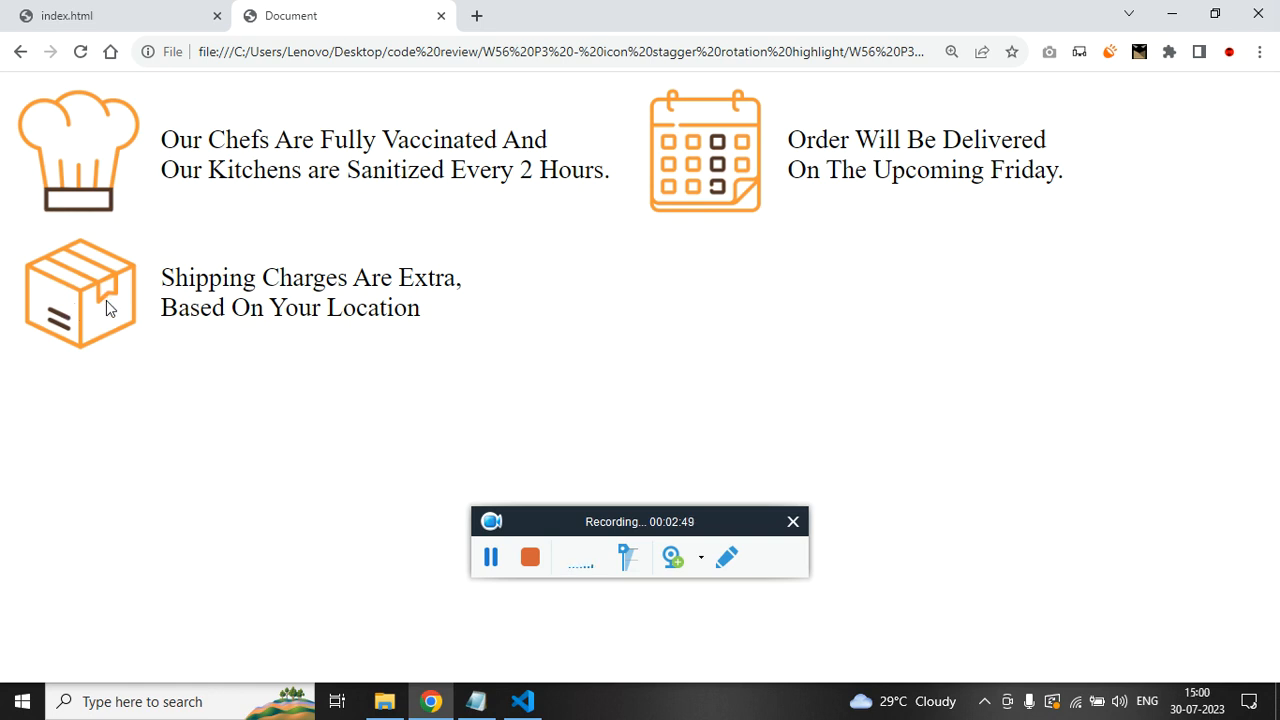
mouse_move(58, 176)
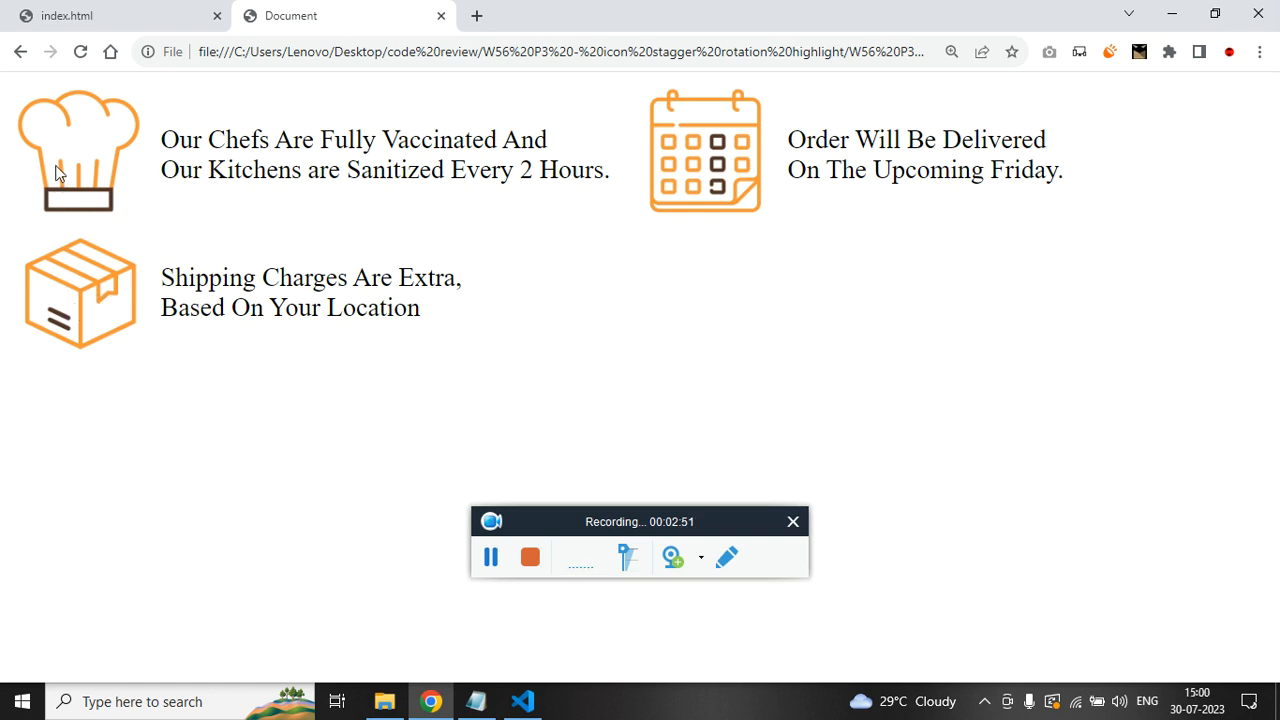
click(520, 700)
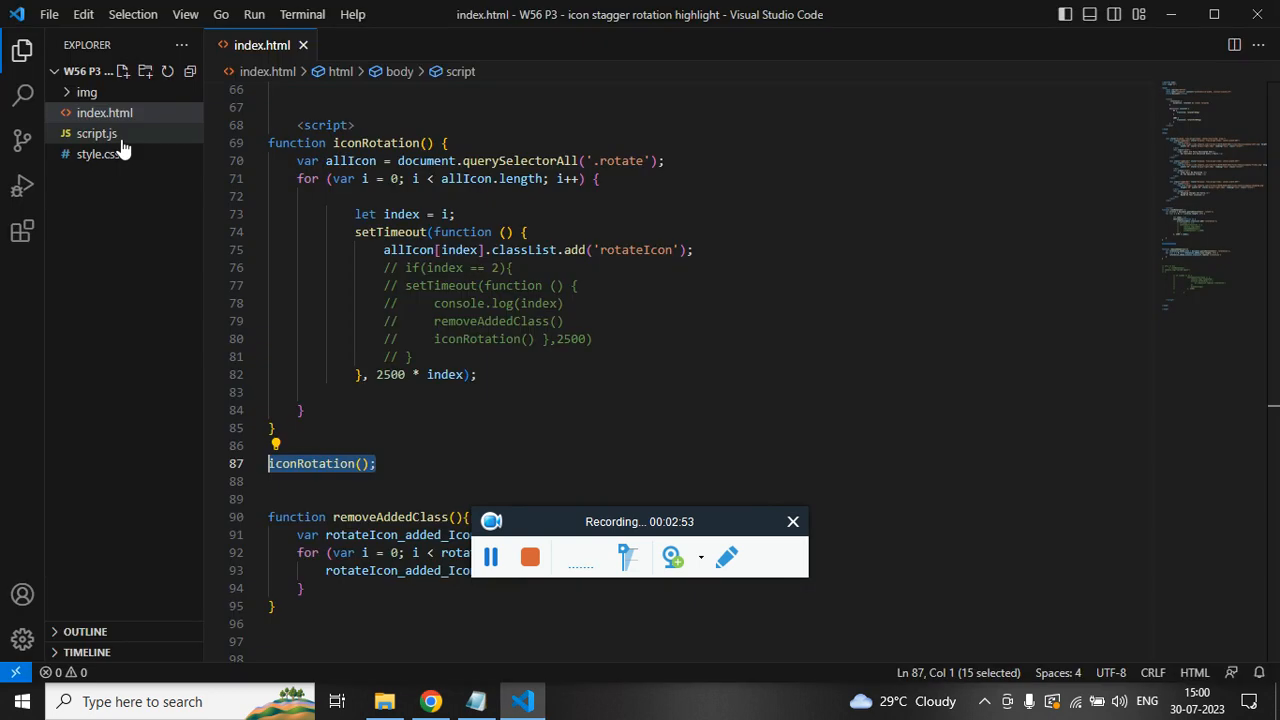
Step: Scroll through the script around the iconRotation call before returning to the rendered page
scroll(down, 3)
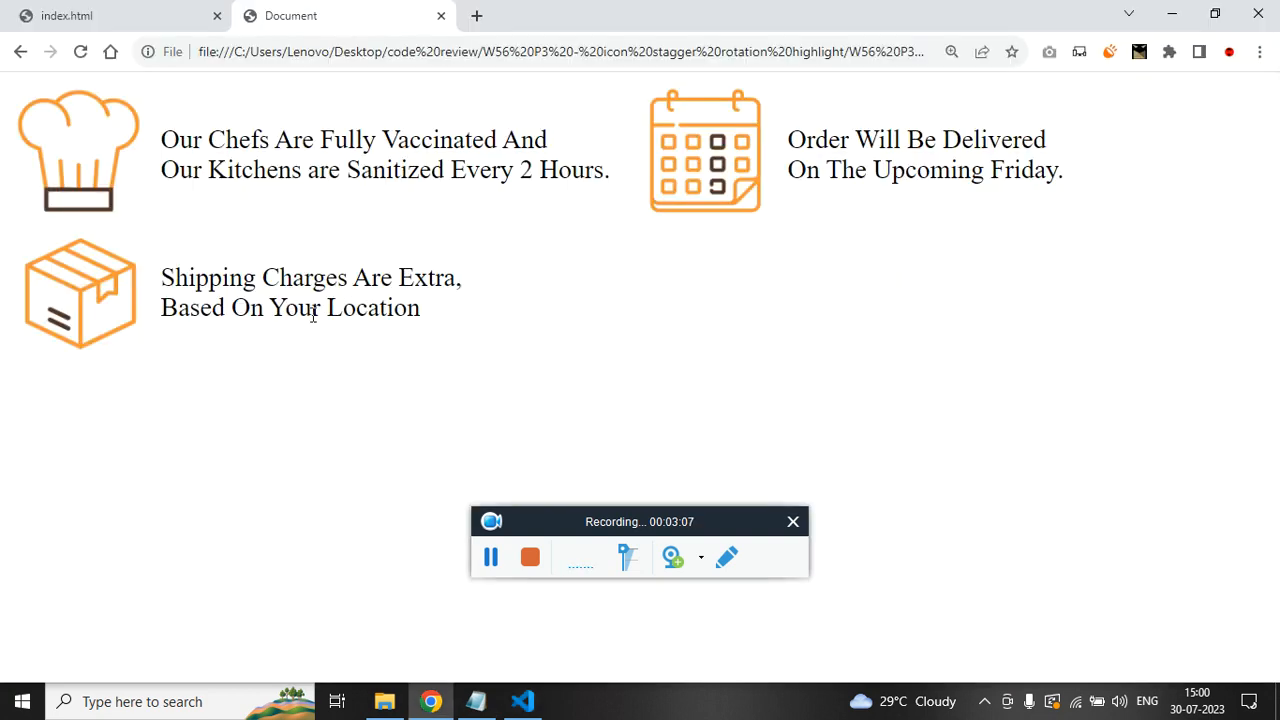
mouse_move(392, 408)
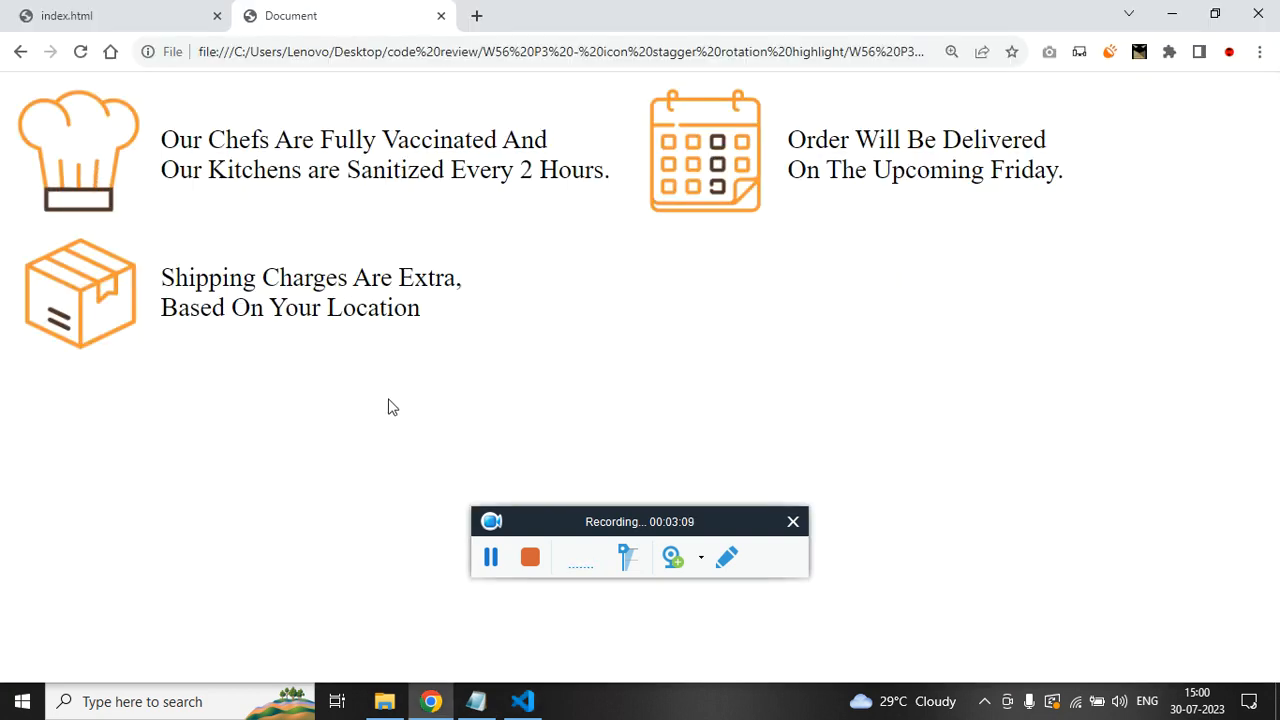
mouse_move(476, 216)
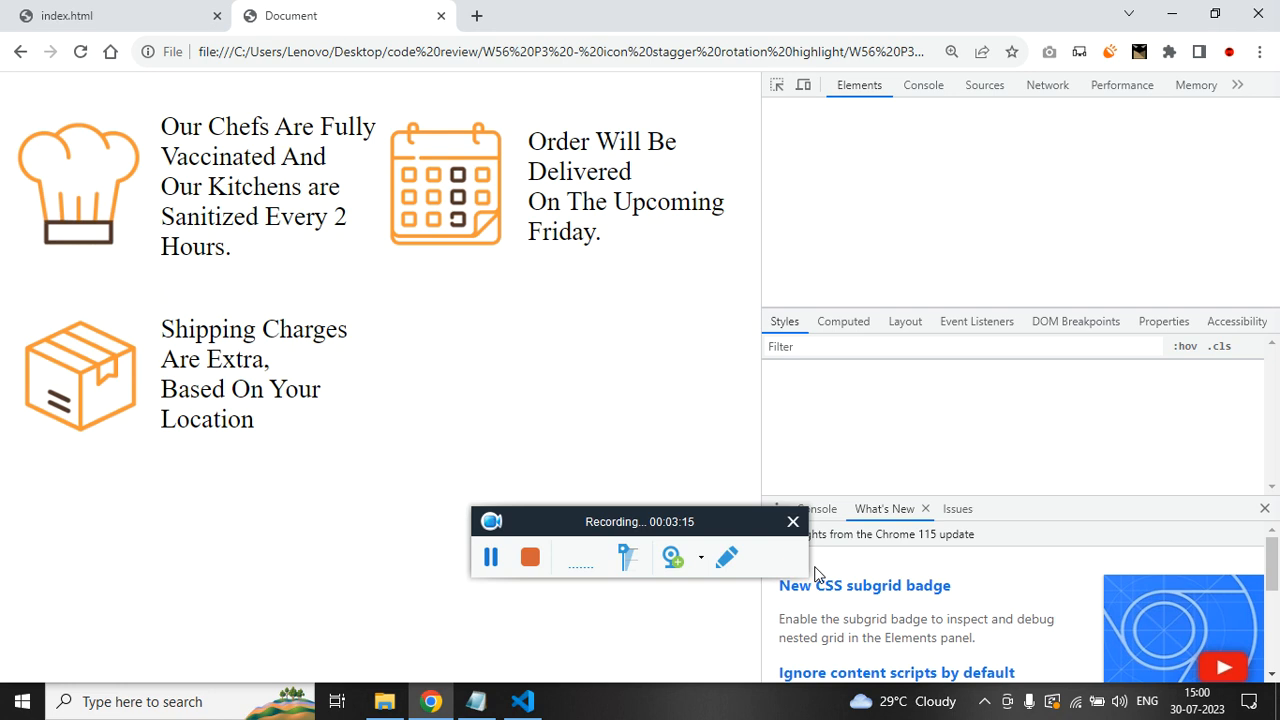
Step: Inspect the shipping img carrying rotate and rotateIcon classes in DevTools, then return to VS Code
click(924, 84)
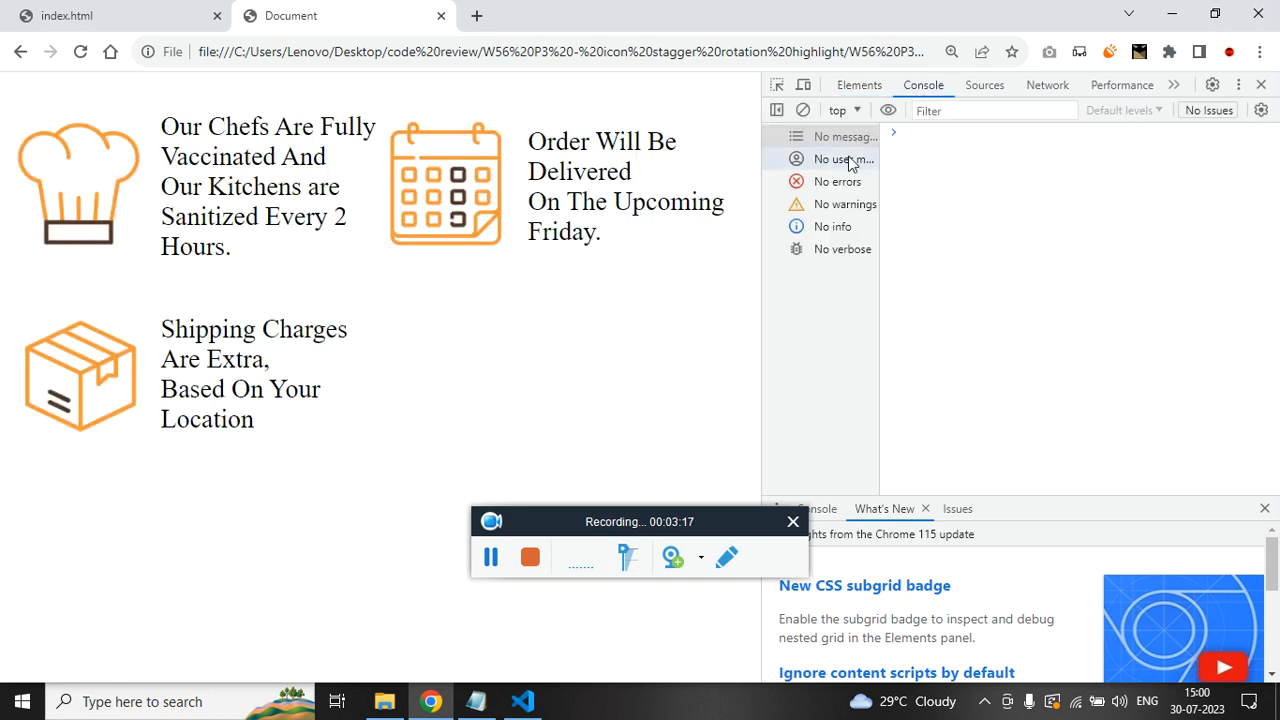
mouse_move(264, 384)
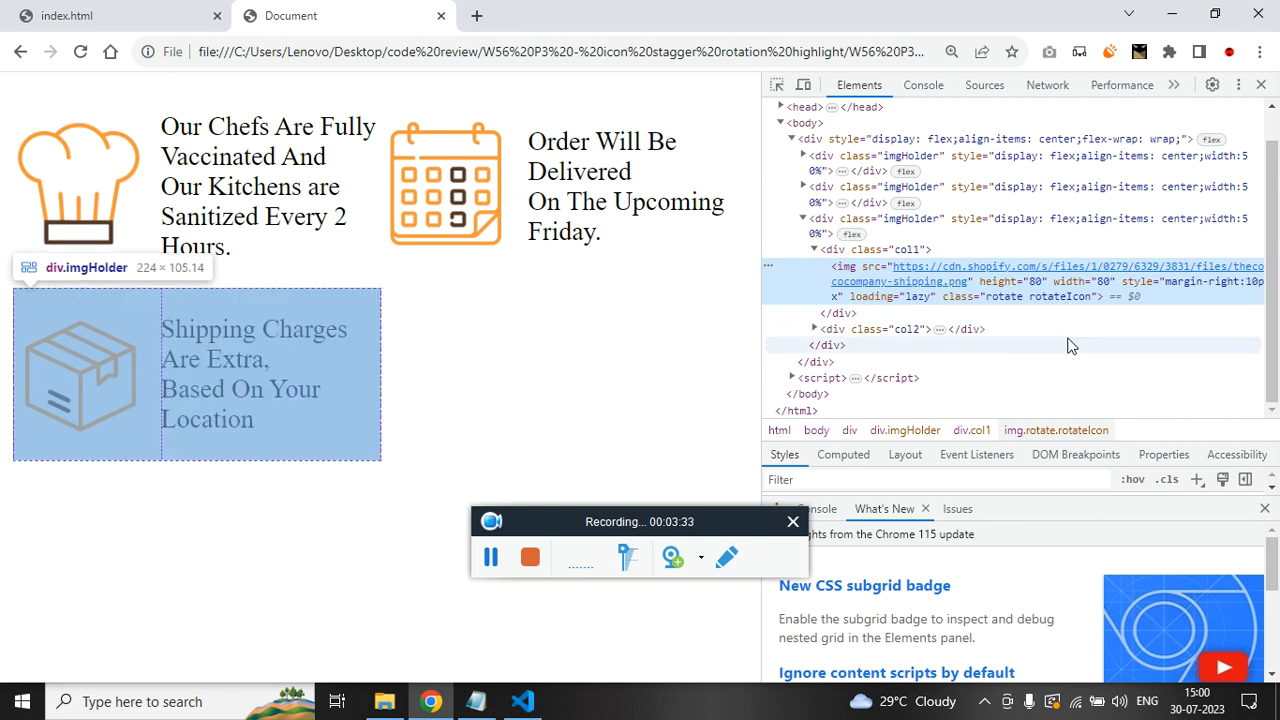
click(520, 700)
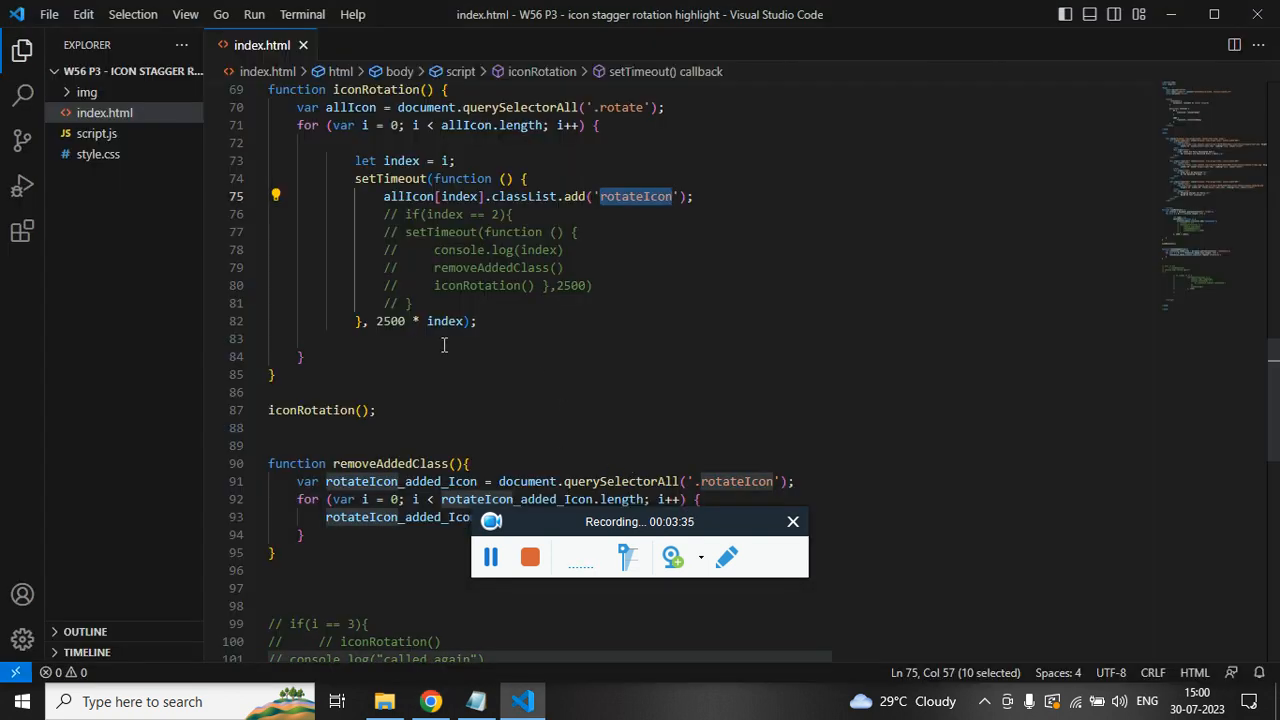
Step: Uncomment the if(index == 2) block calling removeAddedClass and restarting iconRotation after 2500 ms
drag(356, 214, 404, 304)
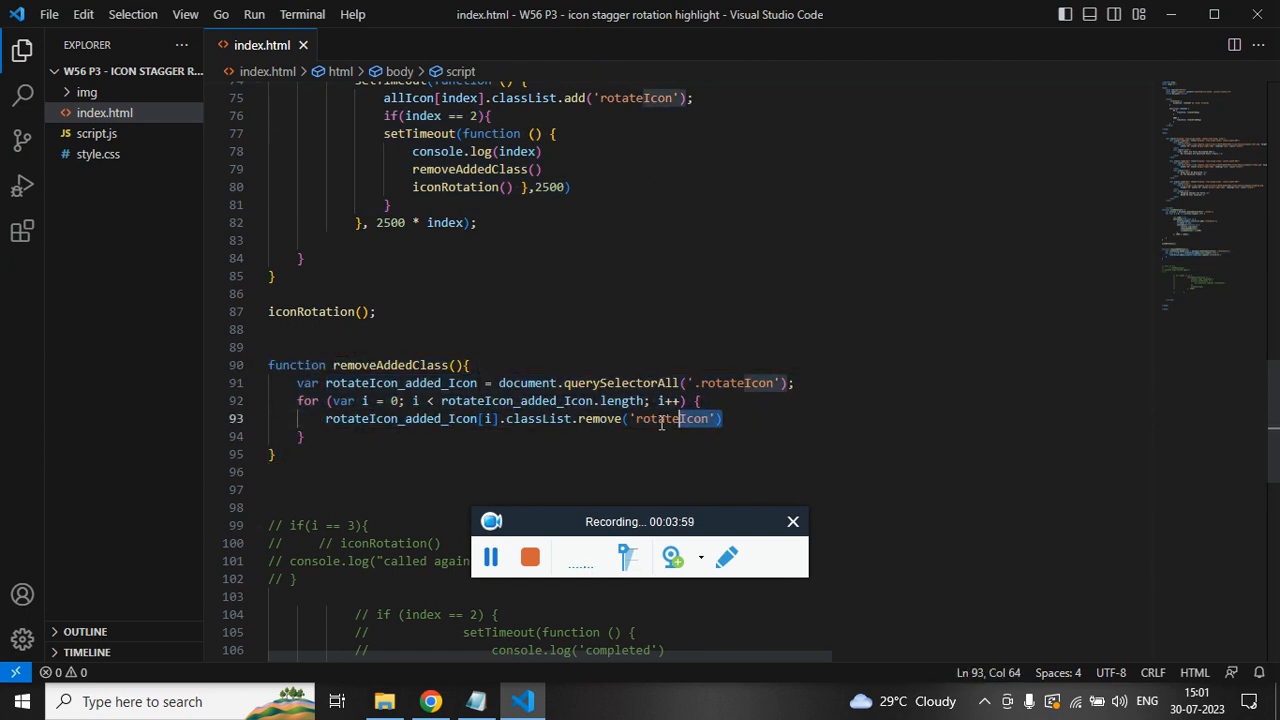
double_click(670, 420)
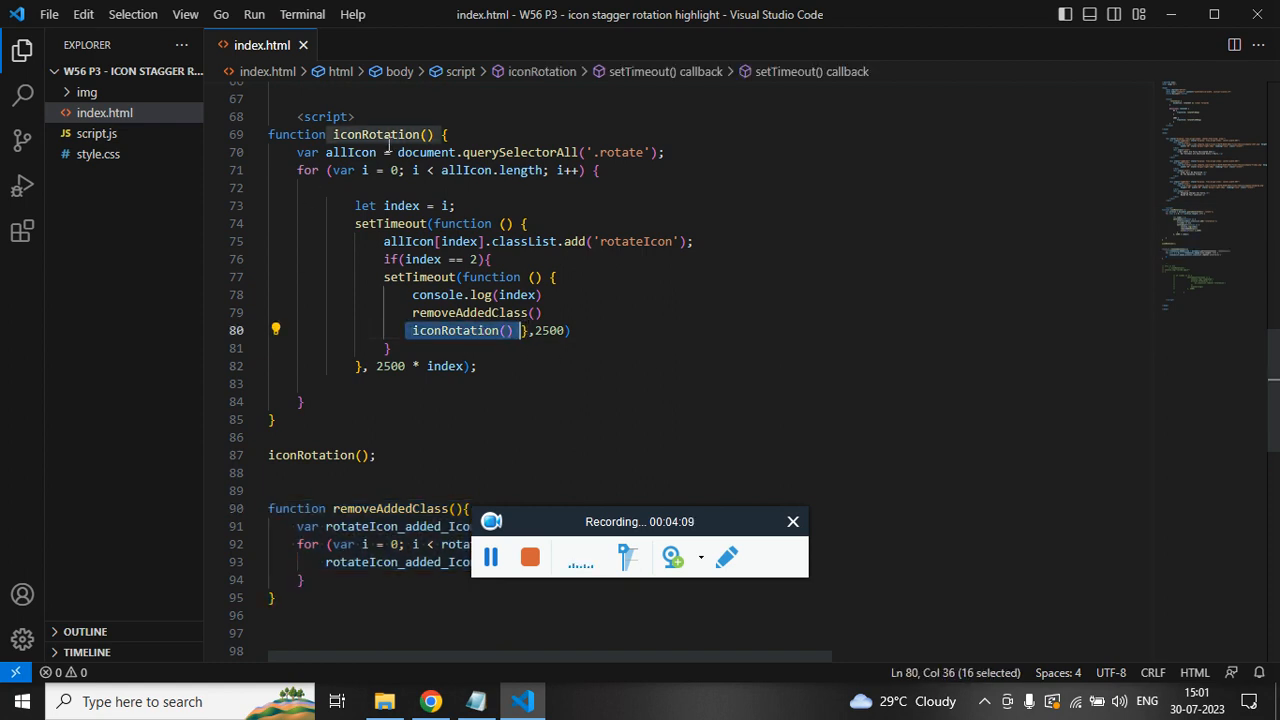
mouse_move(576, 140)
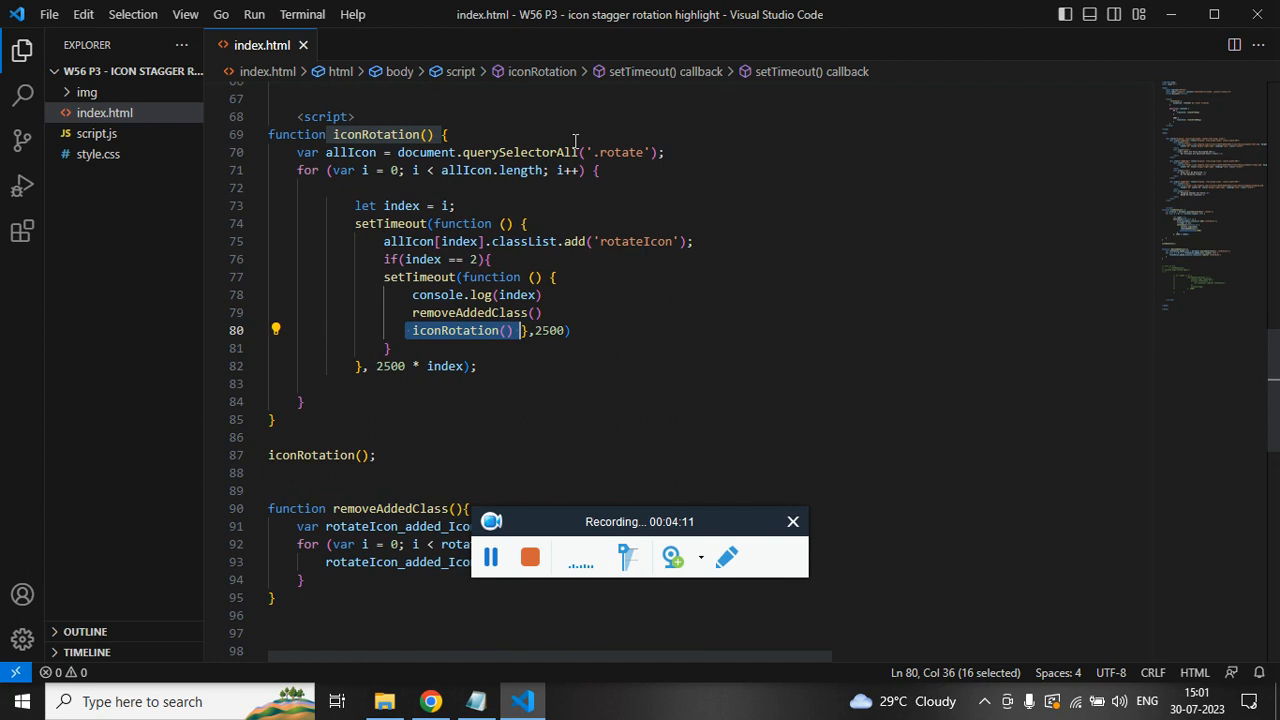
mouse_move(650, 252)
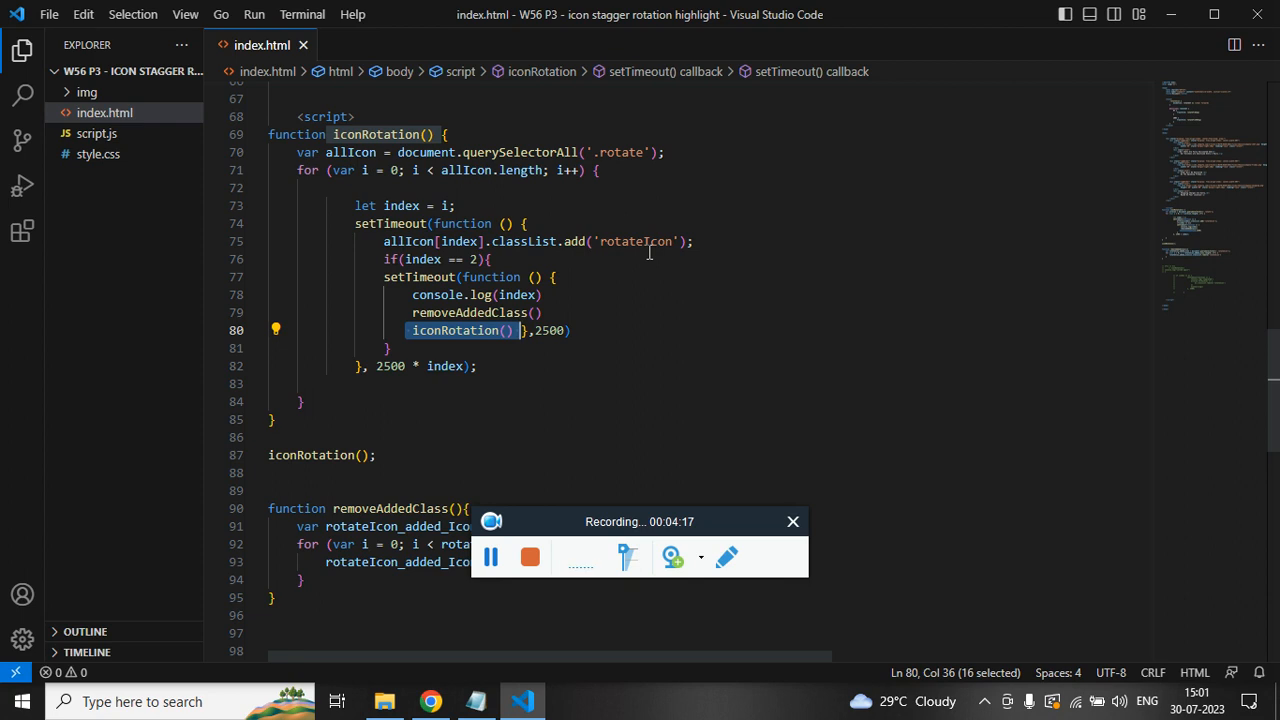
double_click(634, 240)
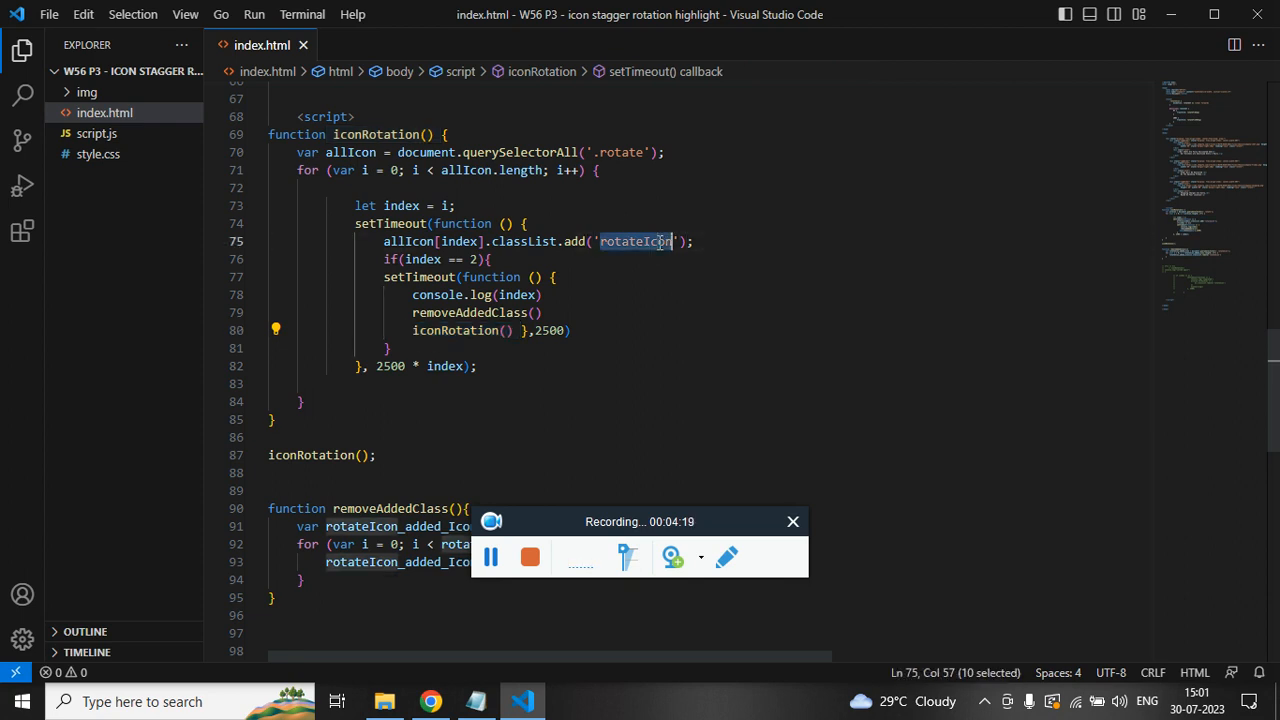
mouse_move(644, 336)
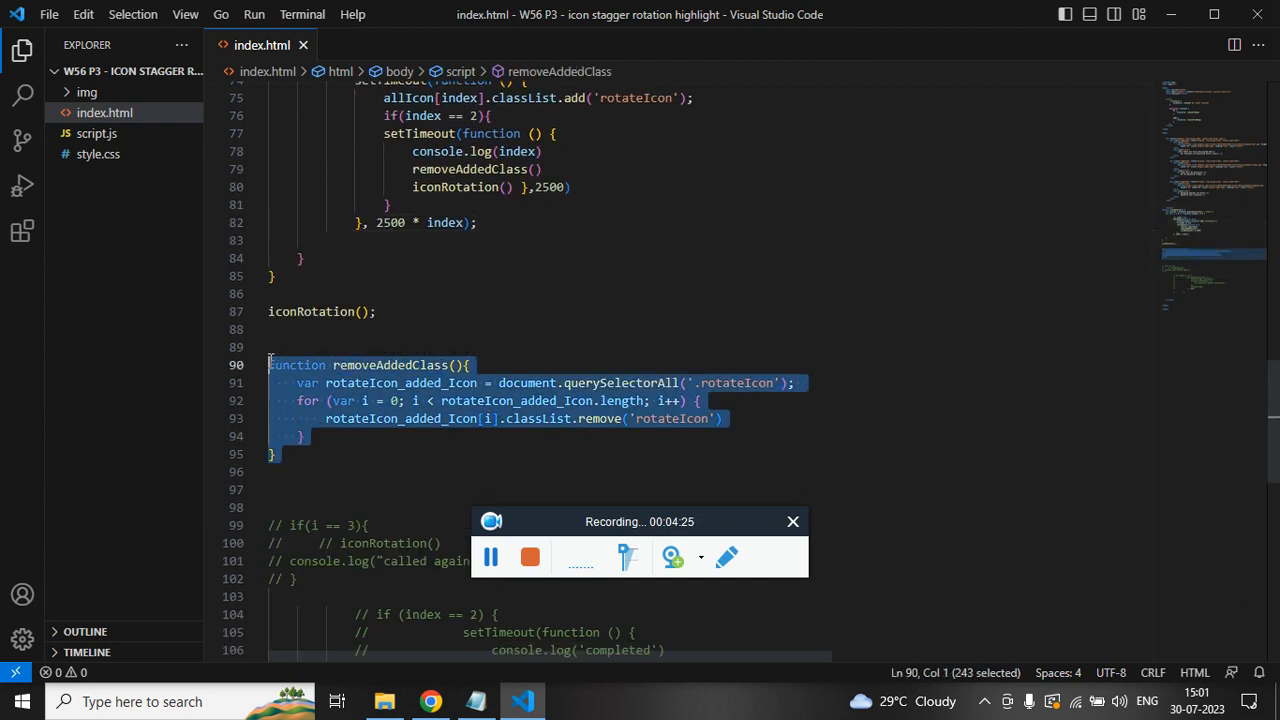
scroll(up, 3)
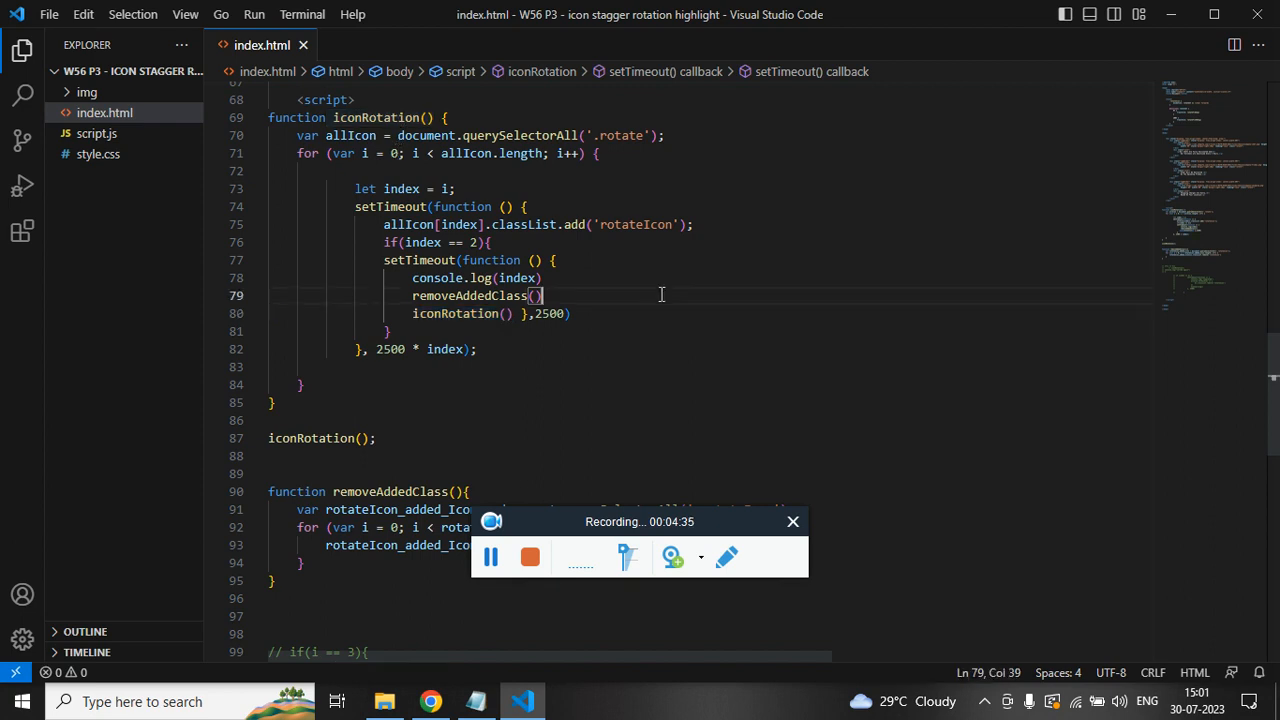
mouse_move(648, 396)
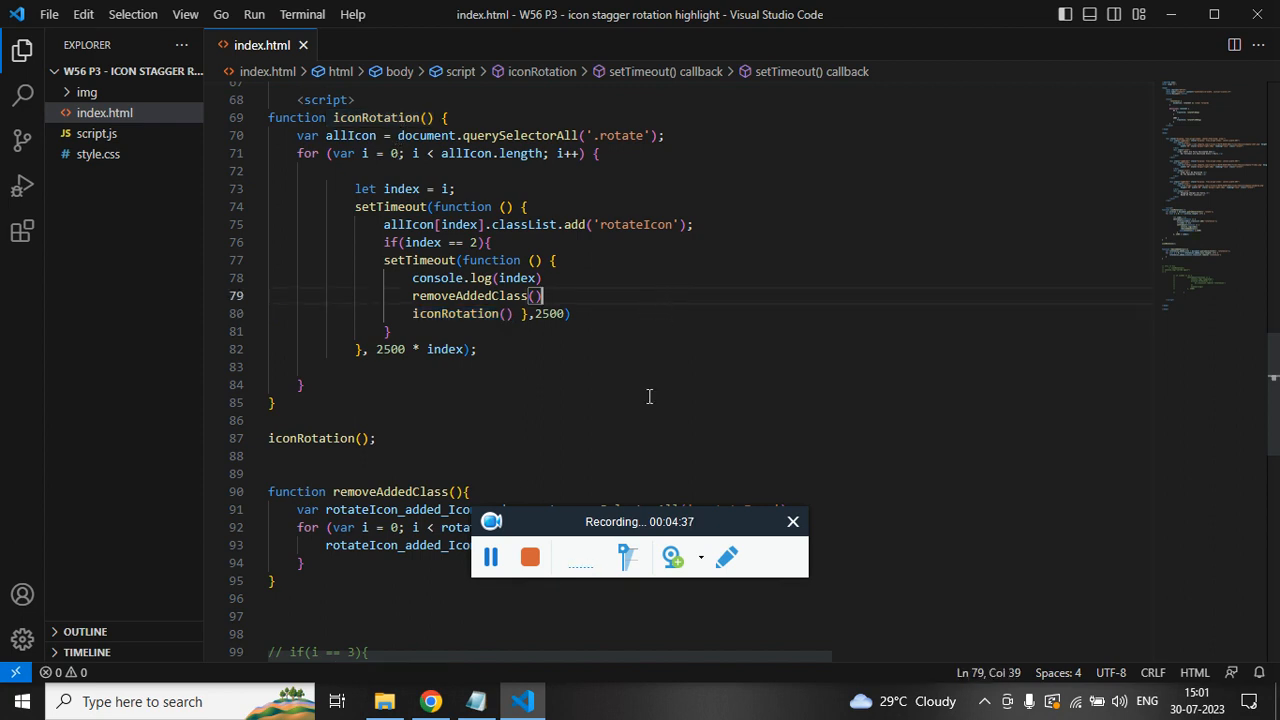